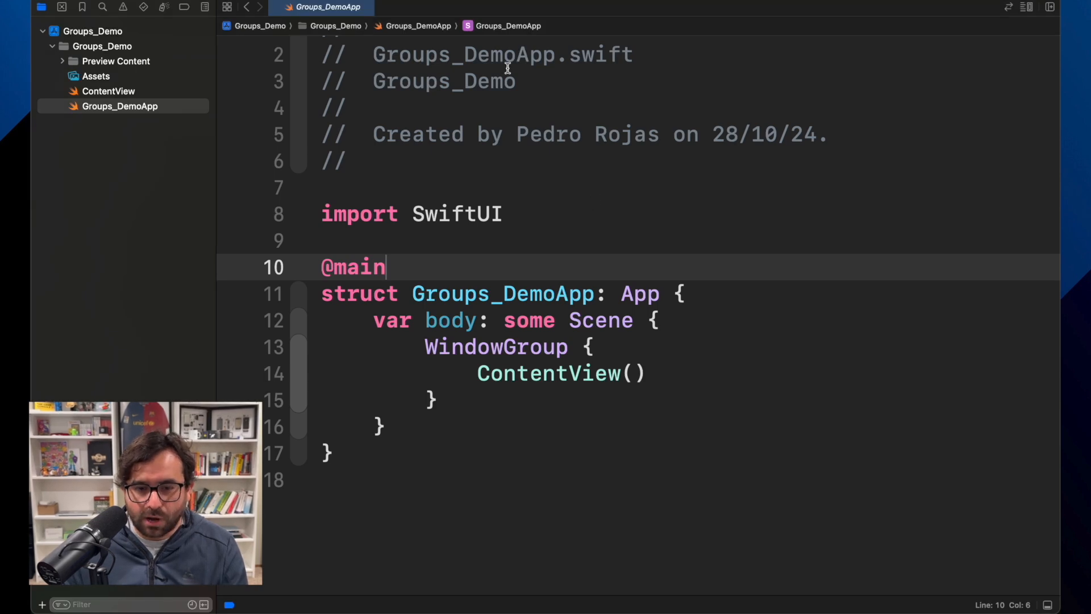
{"action": "mouse_move", "coordinate": [286, 54]}
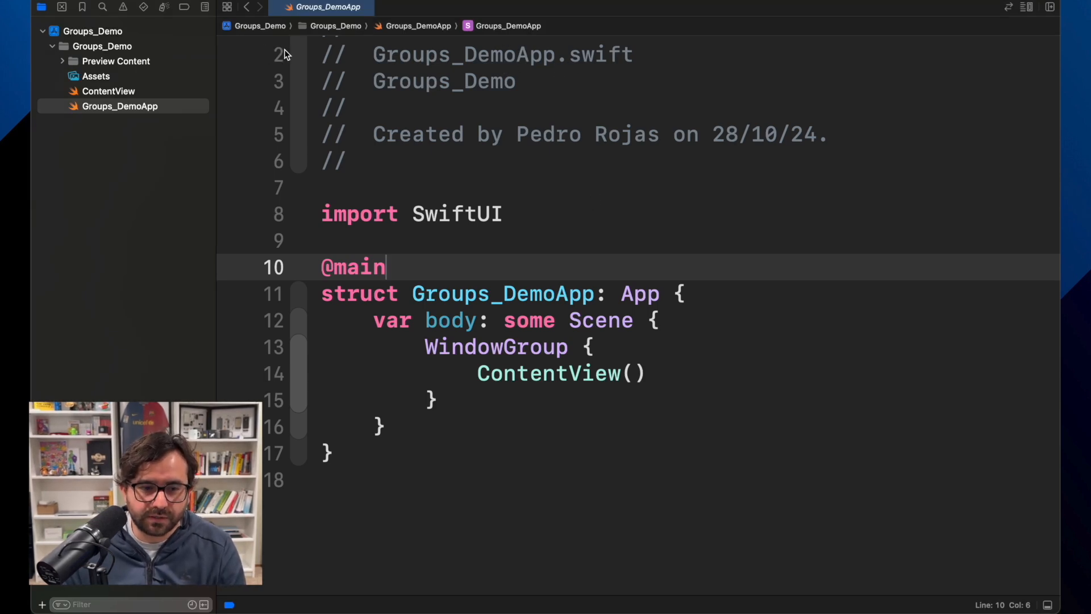
{"action": "mouse_move", "coordinate": [572, 180]}
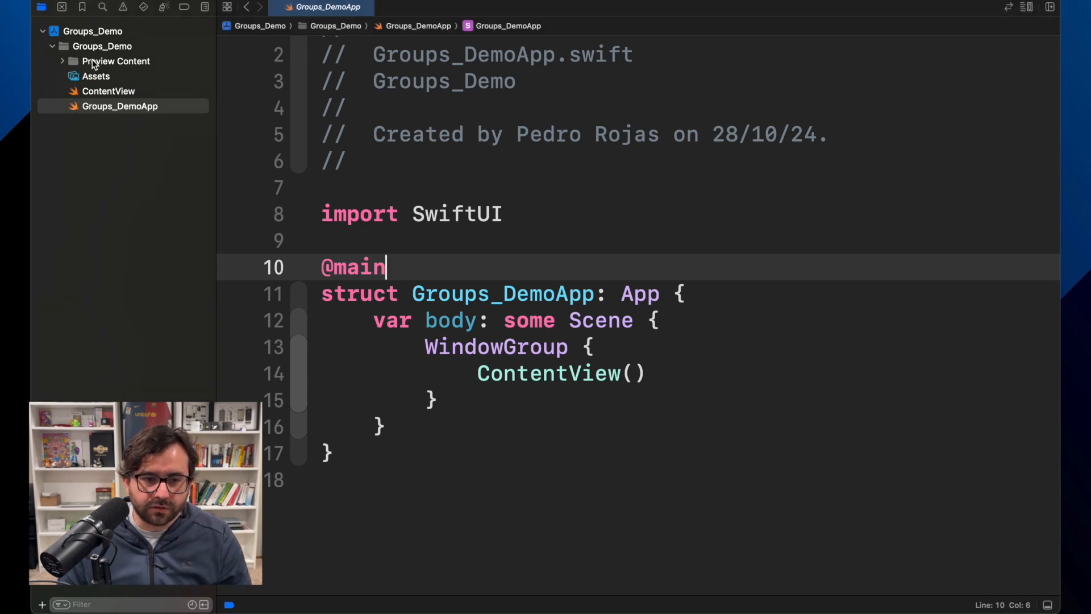
{"action": "mouse_move", "coordinate": [128, 80]}
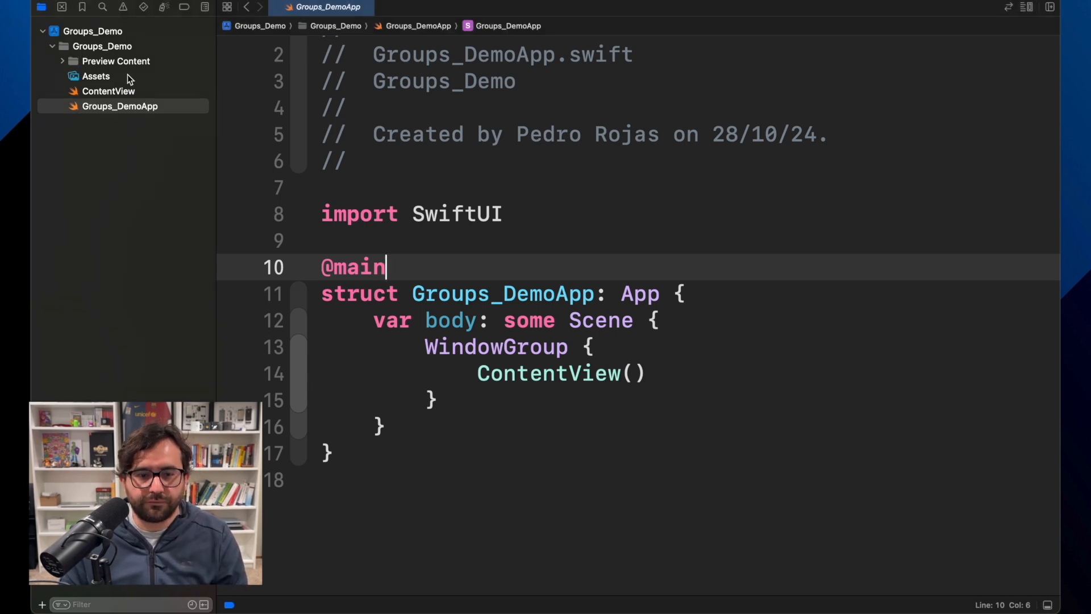
{"action": "mouse_move", "coordinate": [146, 178]}
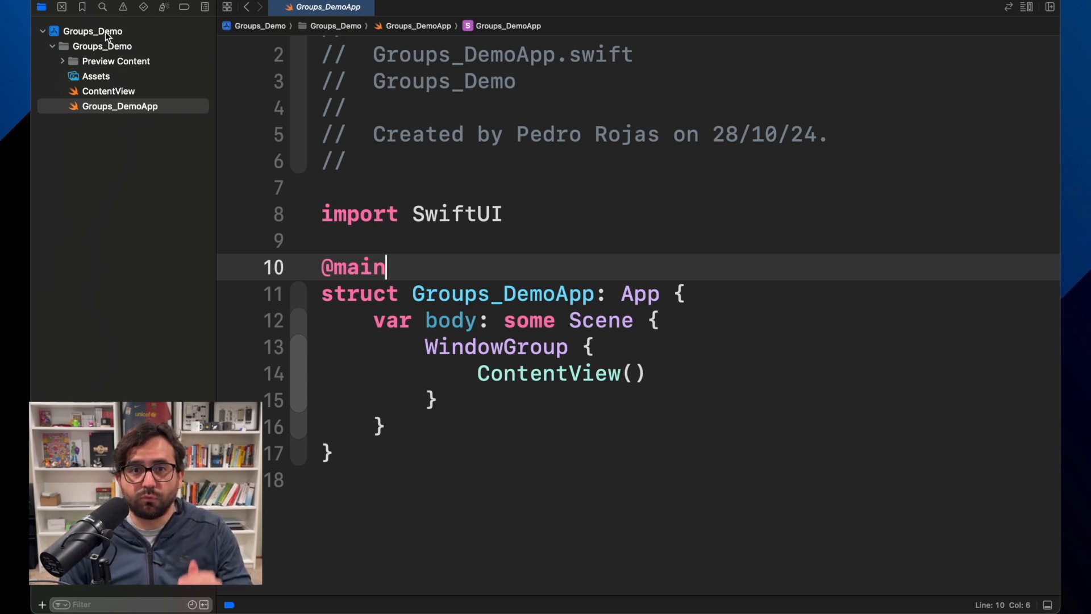
Step: Select the Groups_Demo group in the navigator and bring up its actions
{"action": "left_click", "coordinate": [119, 106]}
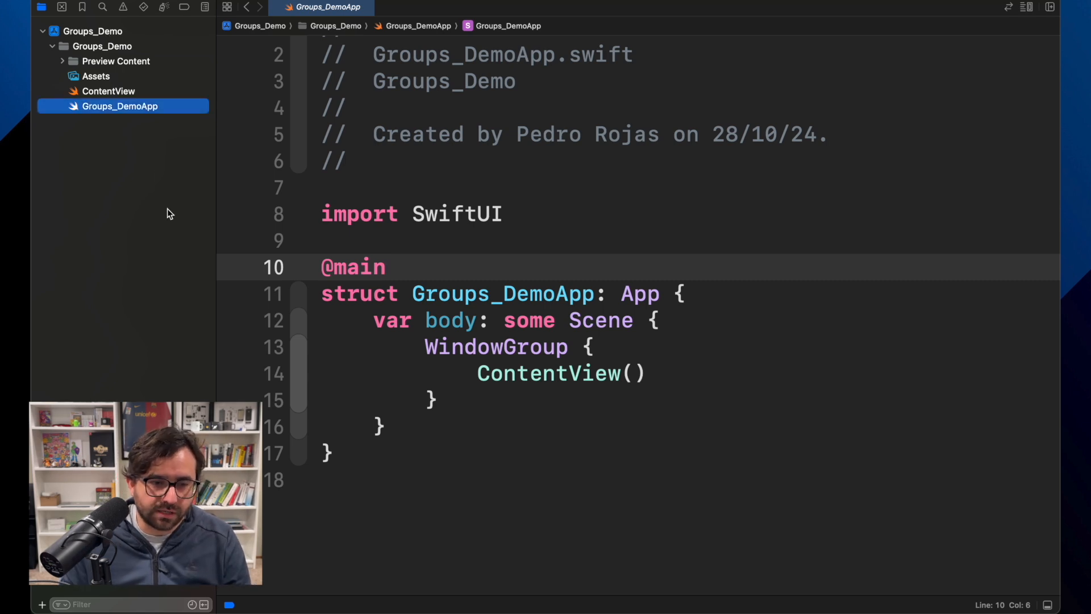
{"action": "left_click", "coordinate": [92, 31]}
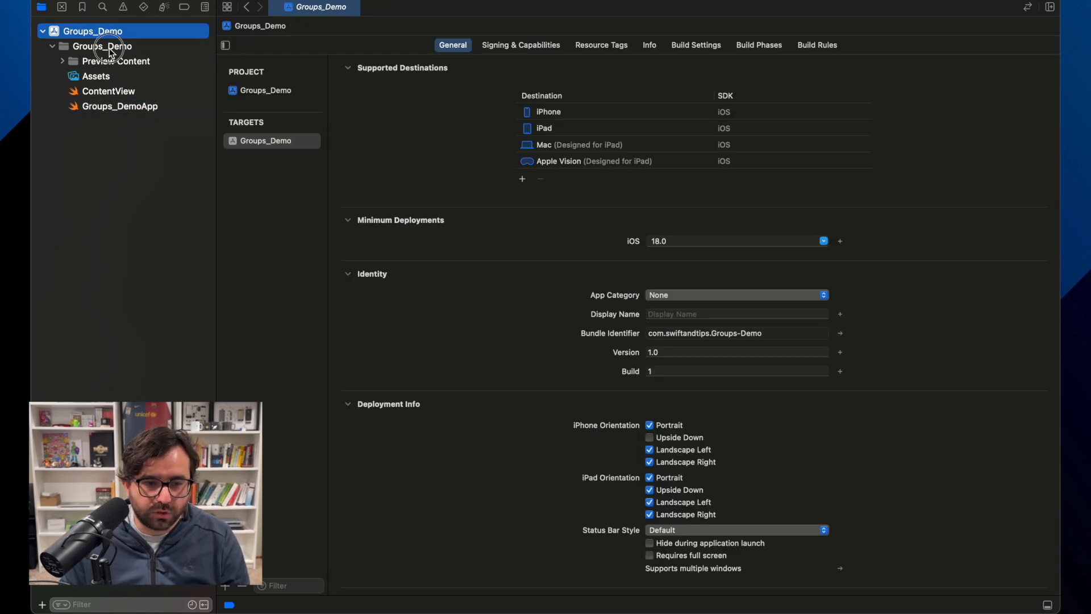
{"action": "left_click", "coordinate": [103, 46]}
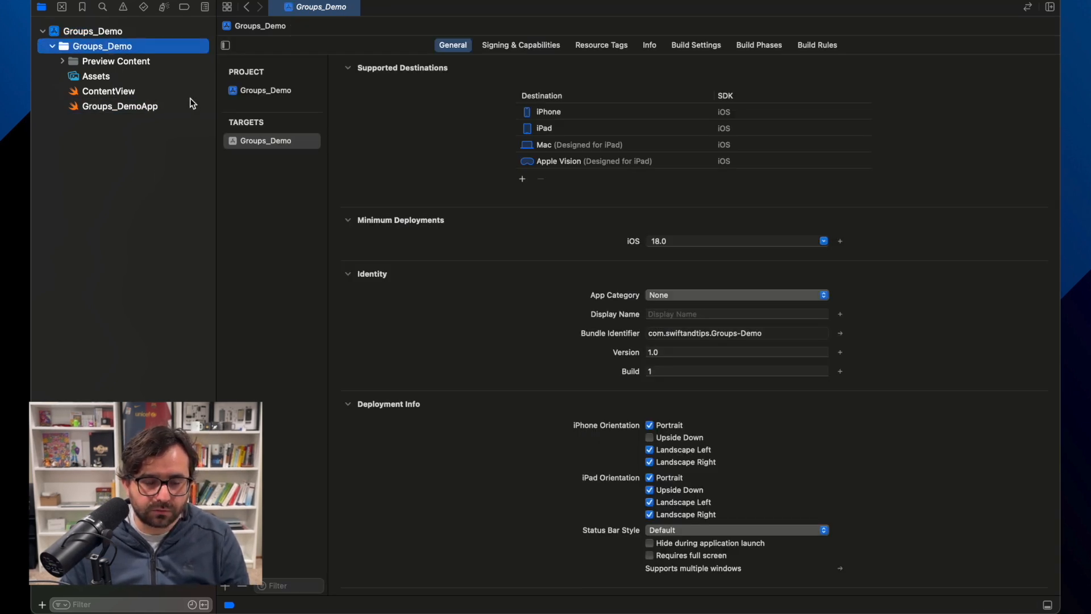
{"action": "right_click", "coordinate": [104, 46]}
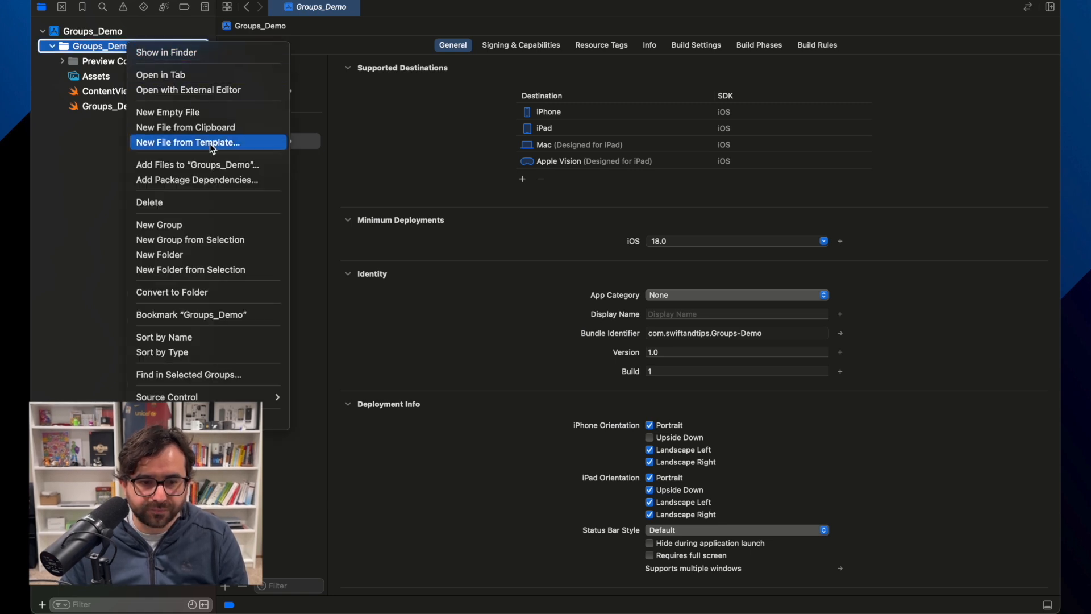
{"action": "mouse_move", "coordinate": [213, 144]}
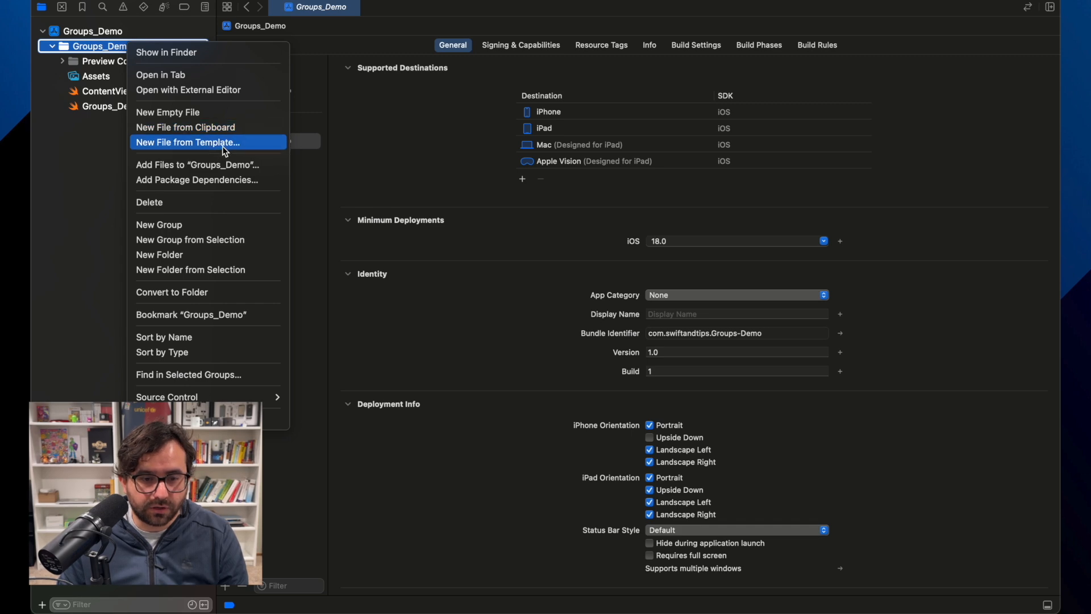
Step: Create a new SwiftUI View file named SwiftUIView in the Groups_Demo group
{"action": "left_click", "coordinate": [186, 142]}
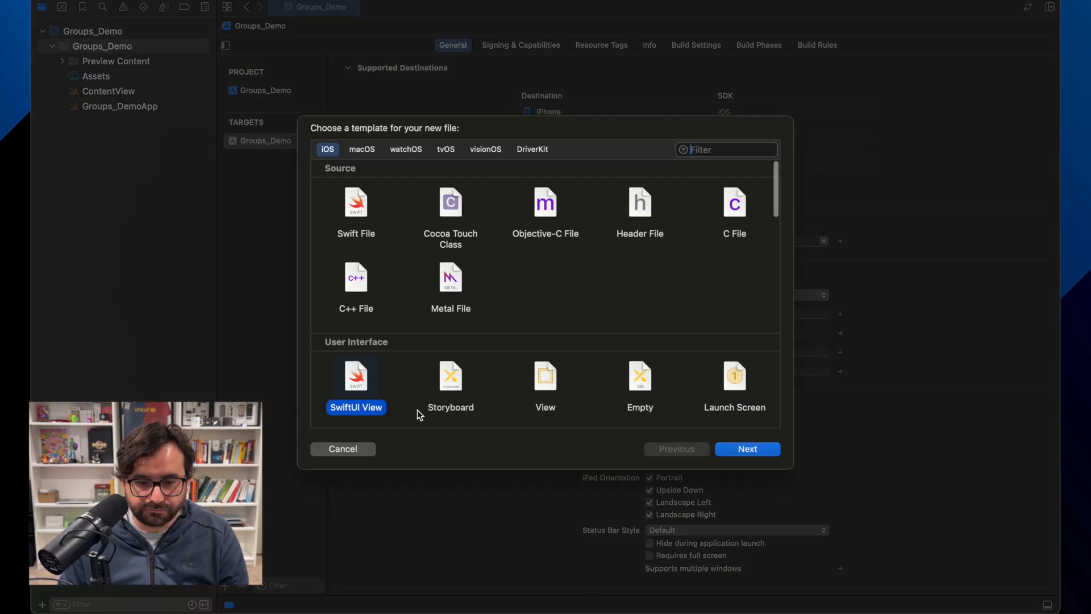
{"action": "left_click", "coordinate": [747, 448]}
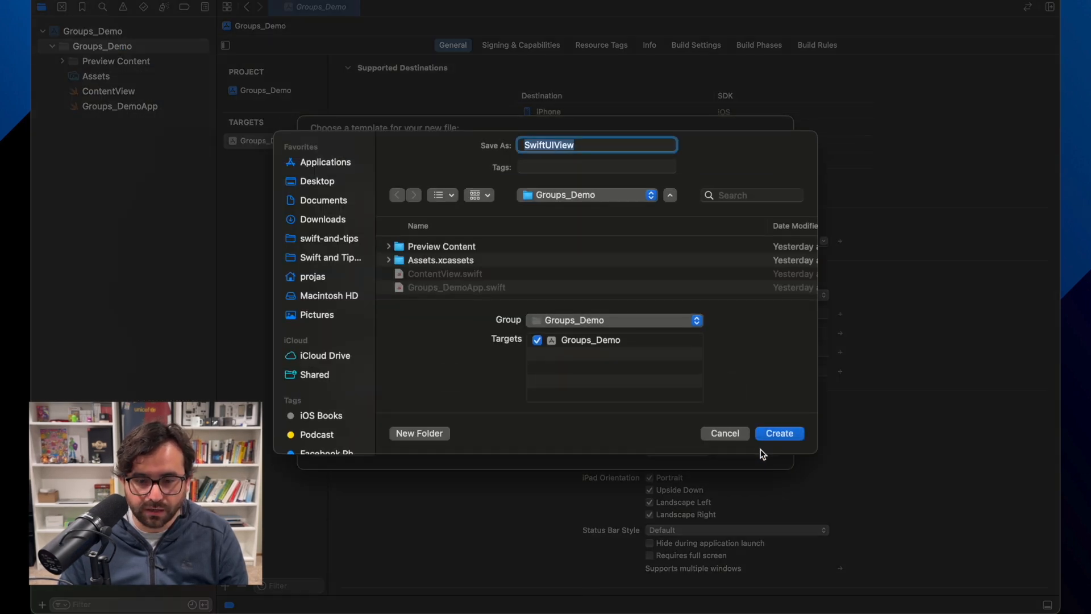
{"action": "left_click", "coordinate": [779, 433]}
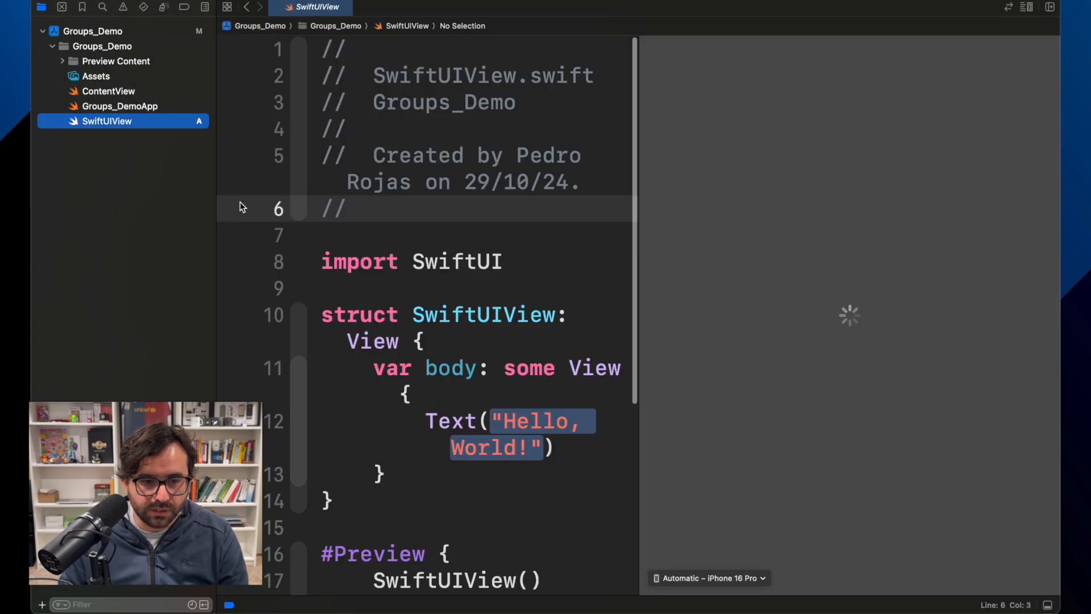
Step: Let the SwiftUIView preview render, then show the Groups_Demo project settings with its M badge
{"action": "left_click", "coordinate": [452, 156]}
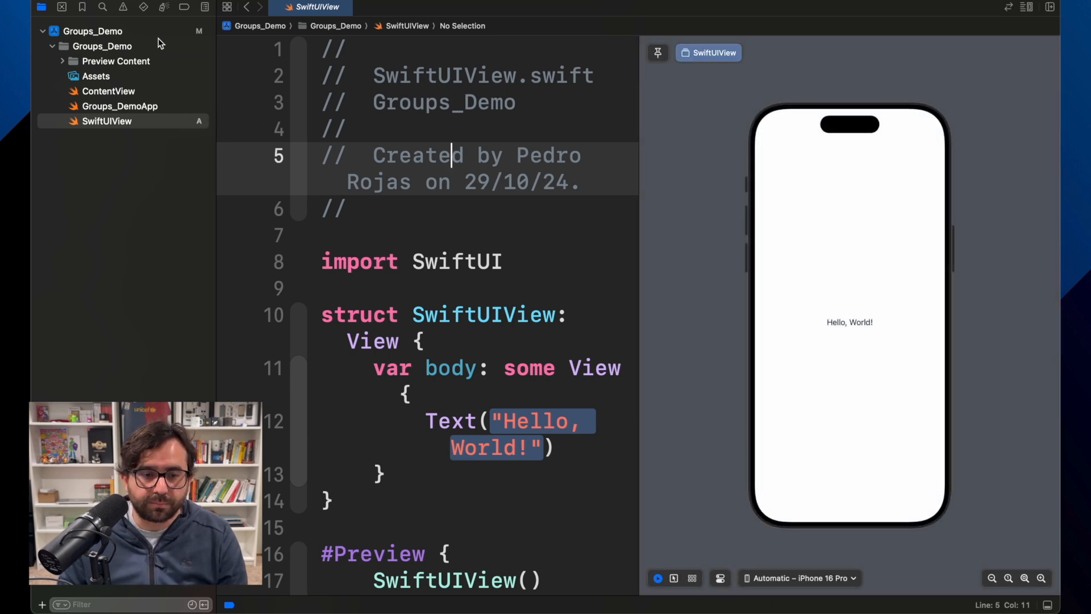
{"action": "left_click", "coordinate": [93, 30]}
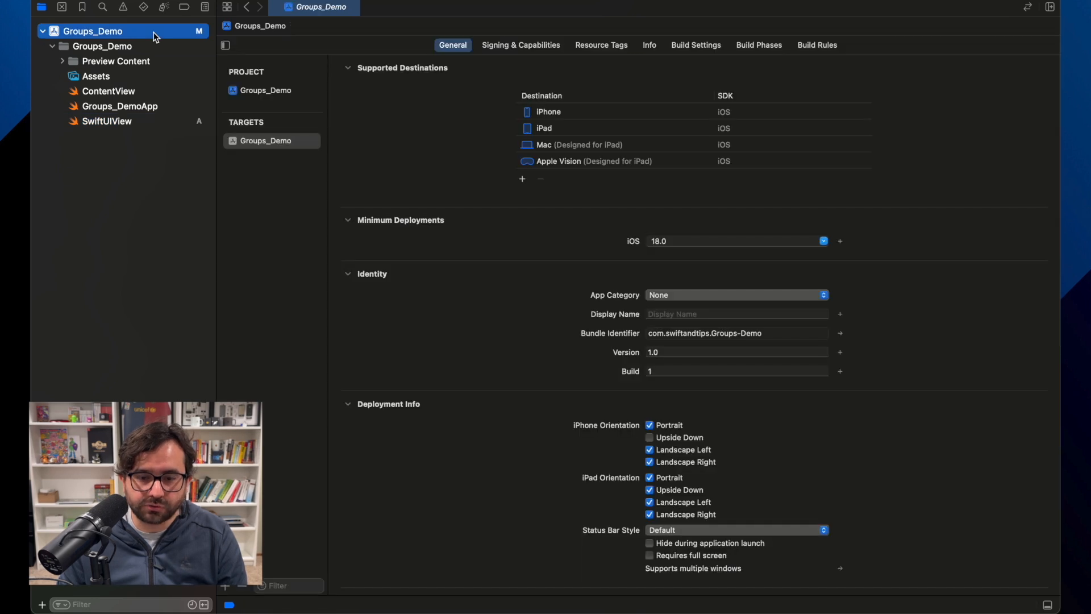
{"action": "mouse_move", "coordinate": [202, 36]}
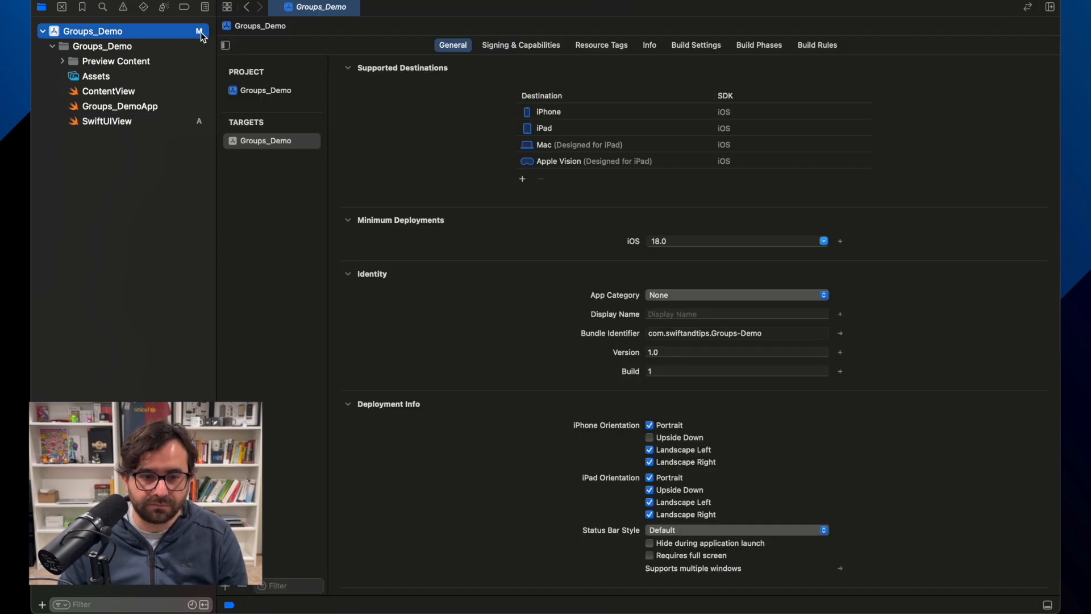
{"action": "mouse_move", "coordinate": [146, 33]}
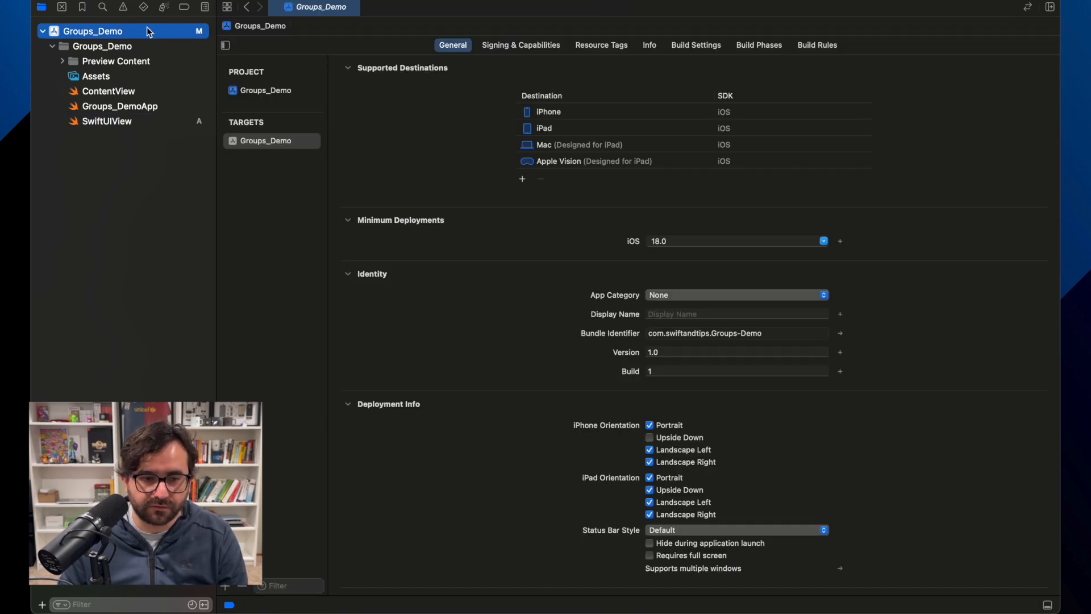
Step: Show the modified project.pbxproj diff in the Source Control navigator's uncommitted changes
{"action": "left_click", "coordinate": [62, 8]}
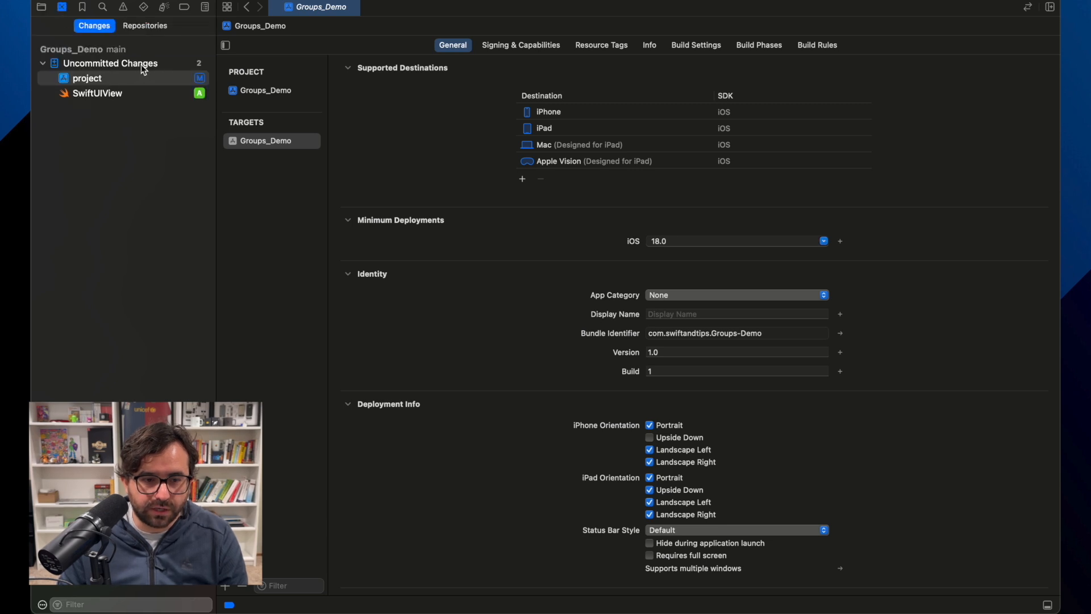
{"action": "left_click", "coordinate": [88, 78]}
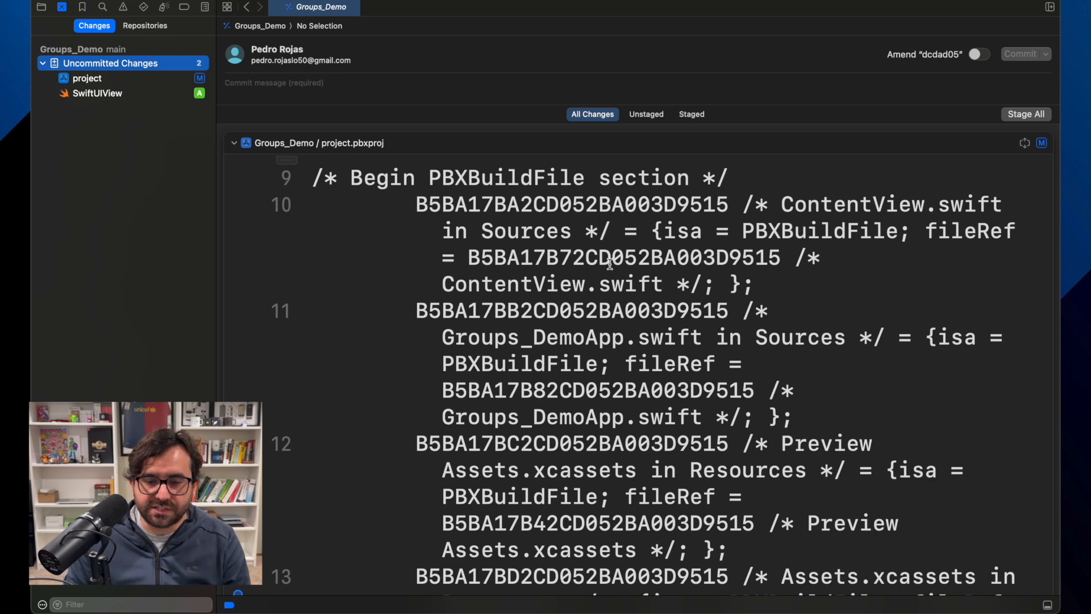
{"action": "scroll", "scroll_direction": "down", "scroll_amount": 3}
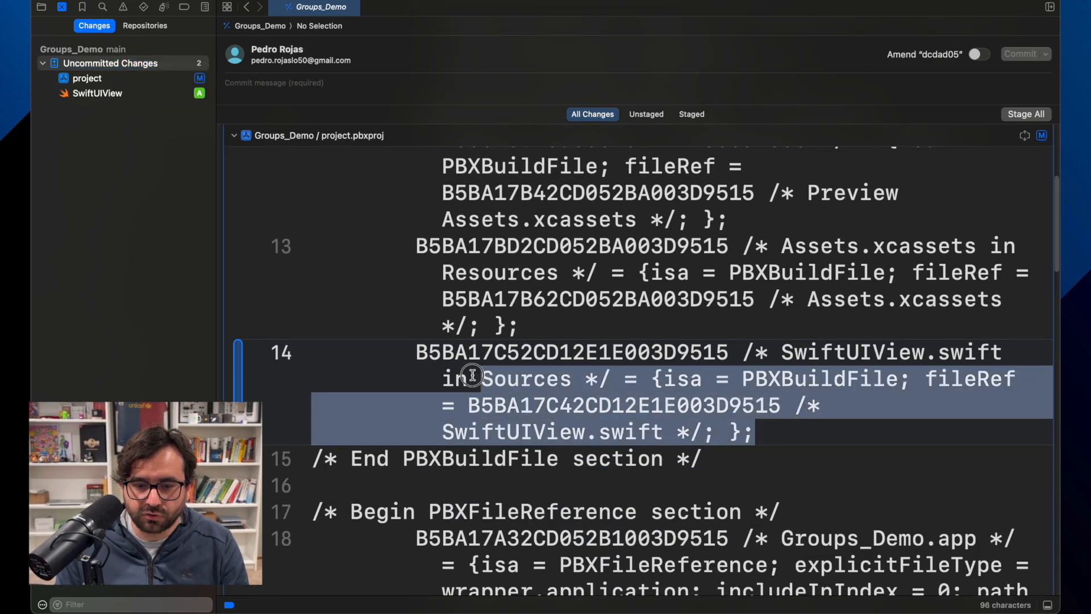
Step: Highlight the new SwiftUIView.swift build file entry in the diff, then return to the file list
{"action": "left_click", "coordinate": [777, 426]}
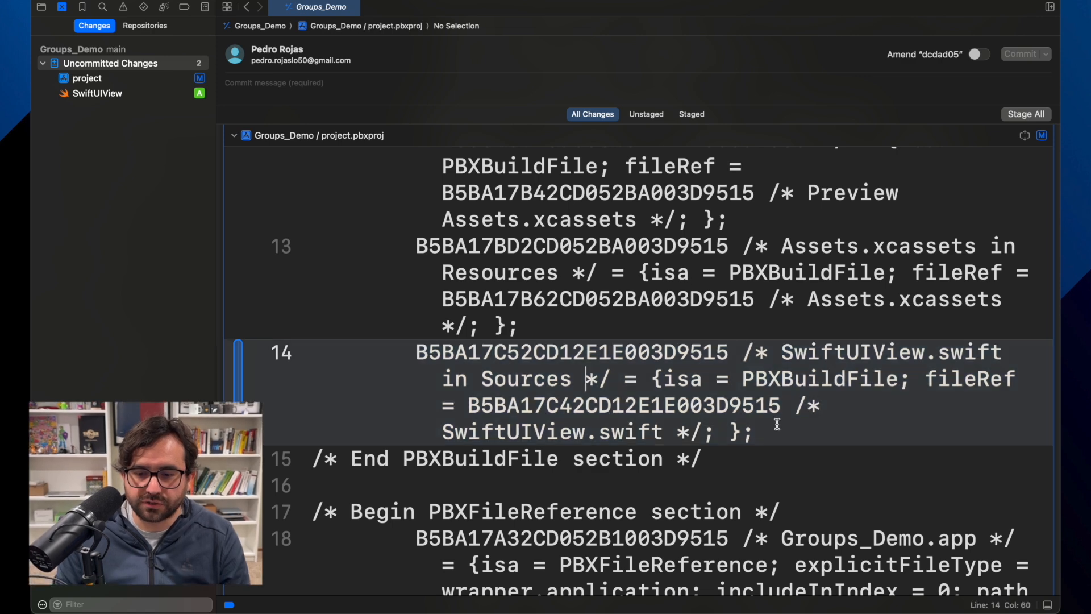
{"action": "left_click", "coordinate": [718, 351]}
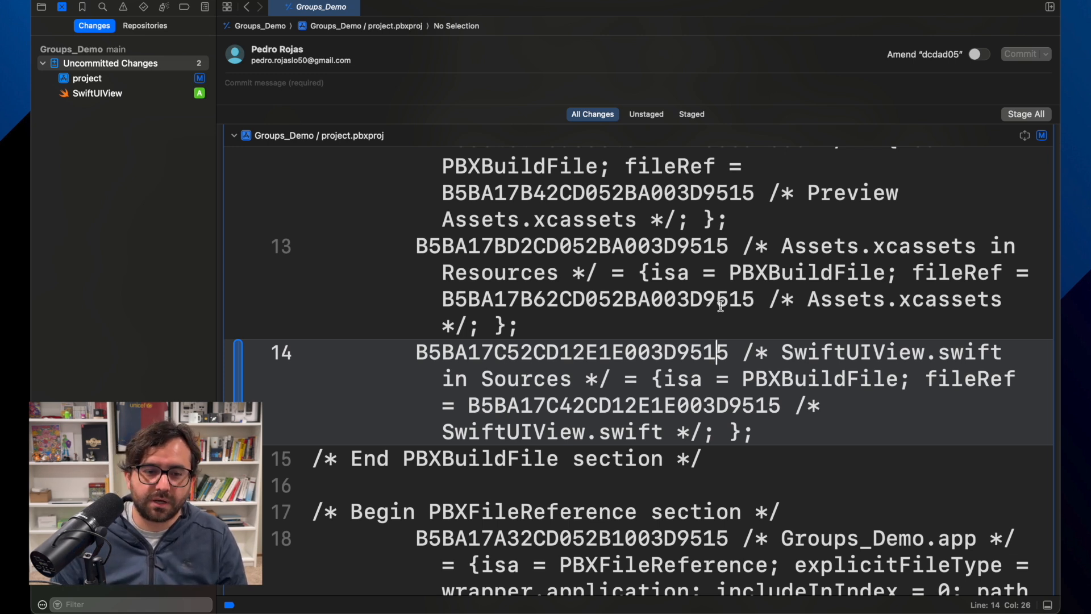
{"action": "left_click", "coordinate": [41, 6]}
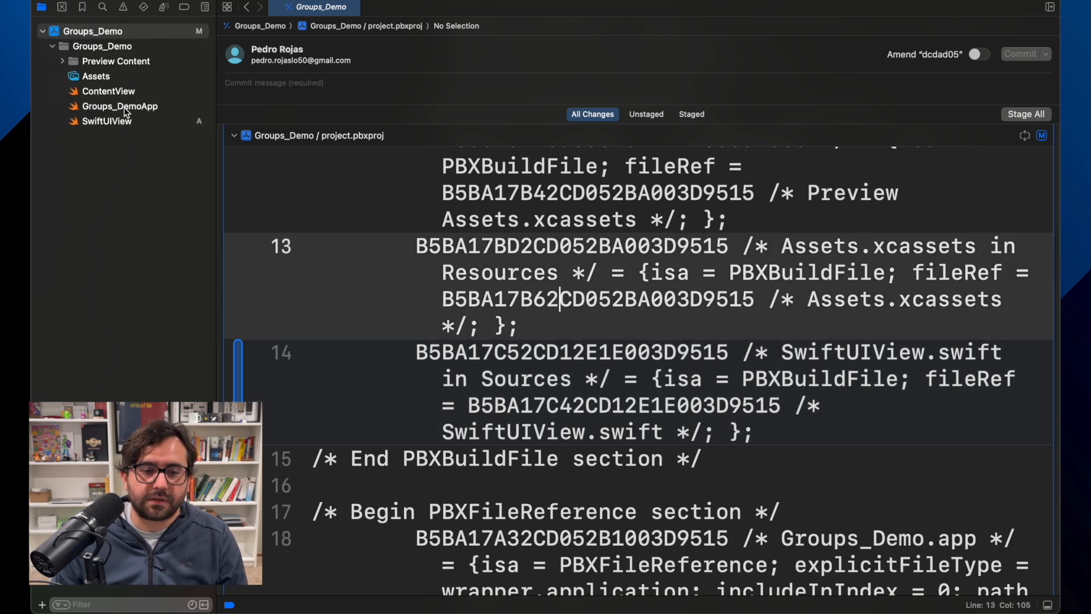
{"action": "mouse_move", "coordinate": [191, 185]}
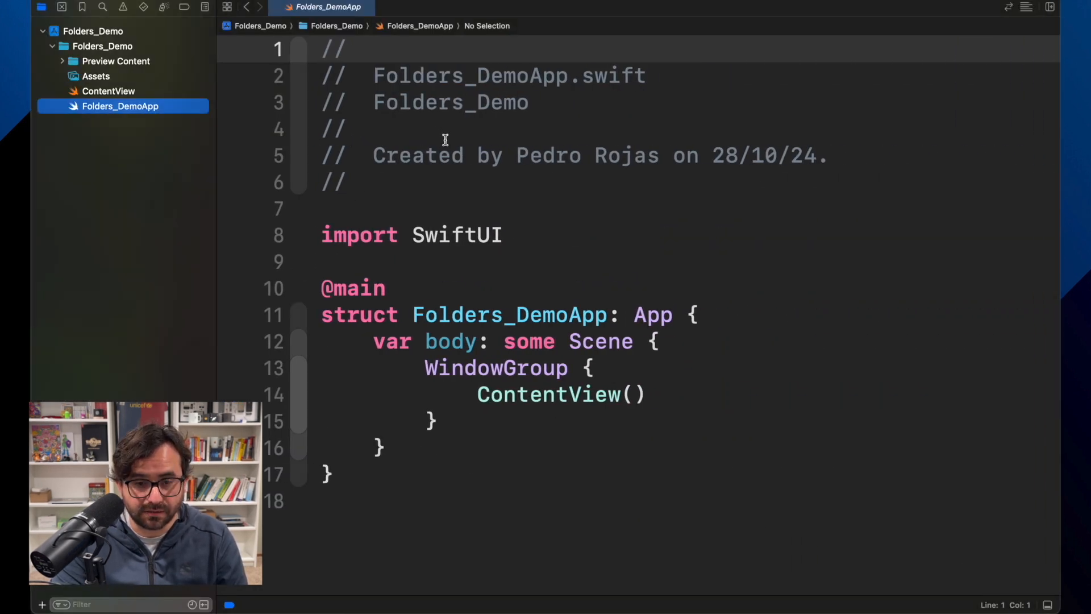
Step: Switch to the Folders_Demo project with Folders_DemoApp.swift shown in the editor
{"action": "left_click", "coordinate": [438, 156]}
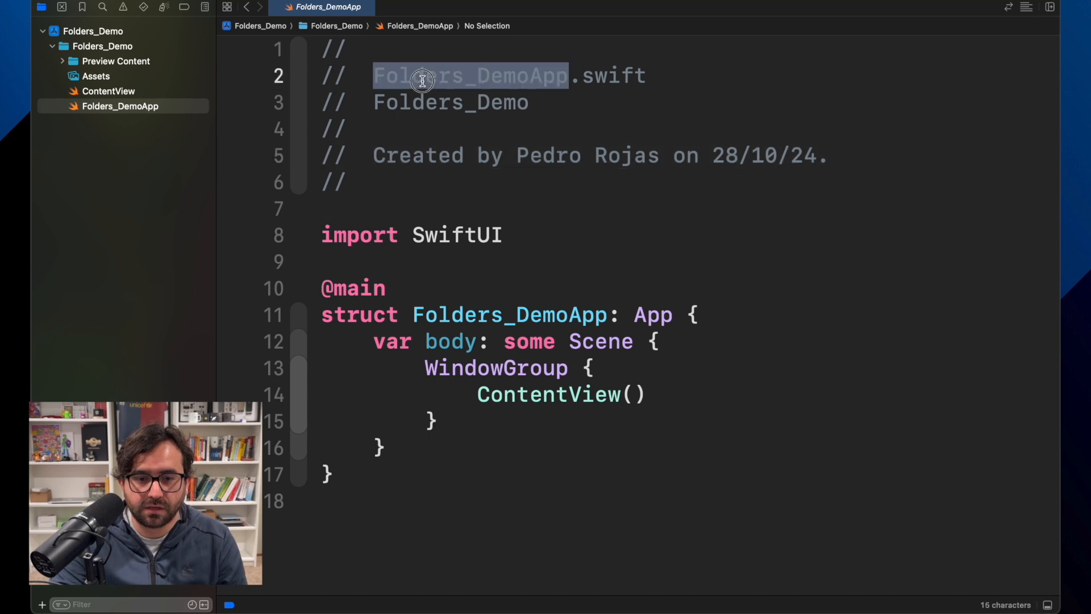
{"action": "left_click", "coordinate": [419, 103]}
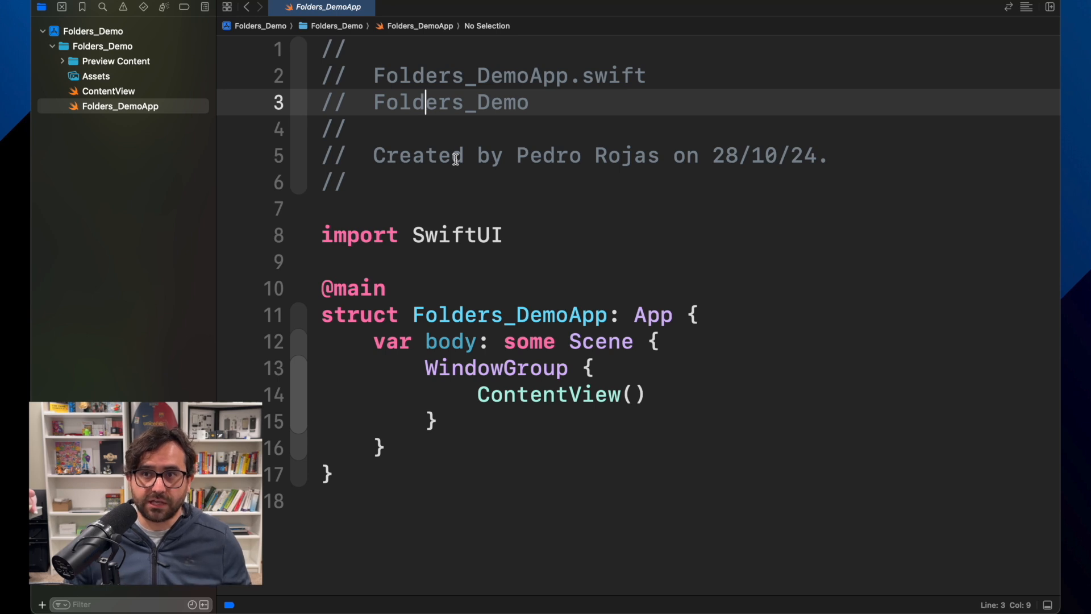
{"action": "left_click", "coordinate": [455, 156]}
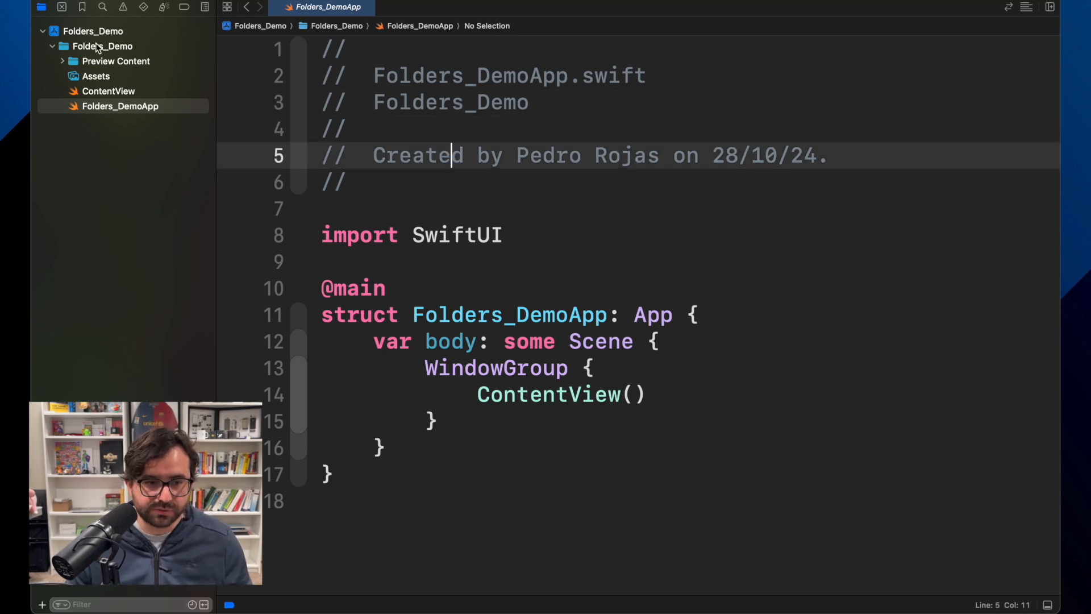
{"action": "right_click", "coordinate": [103, 45]}
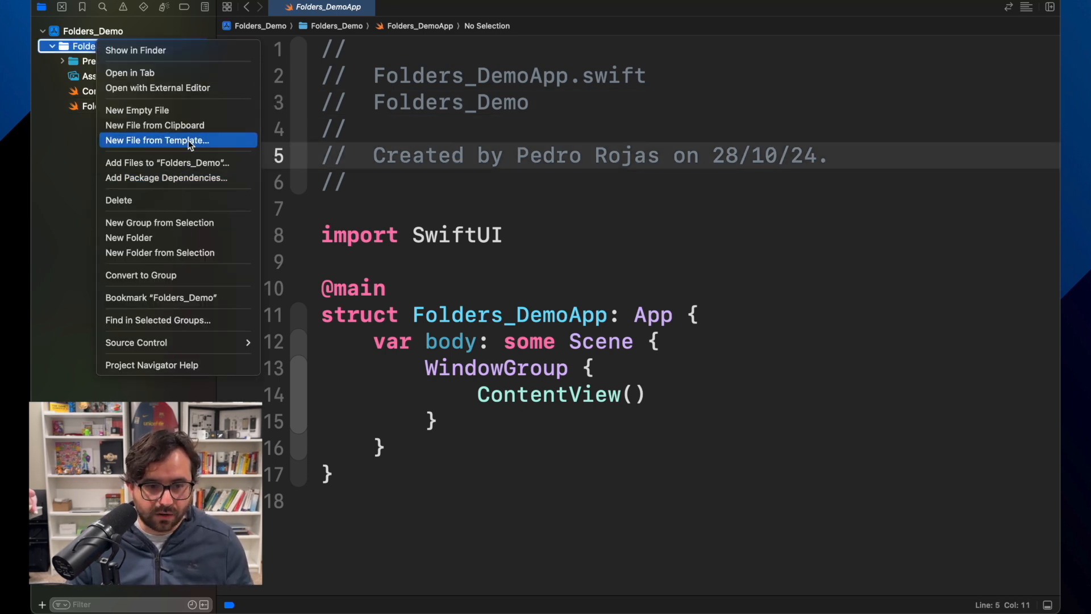
{"action": "left_click", "coordinate": [157, 140]}
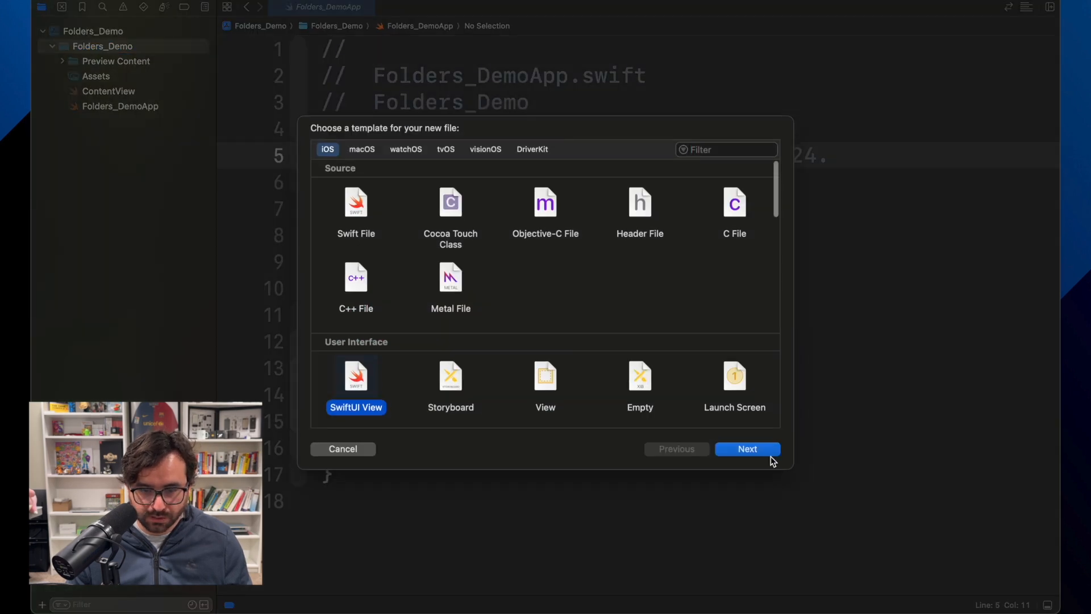
{"action": "left_click", "coordinate": [748, 448]}
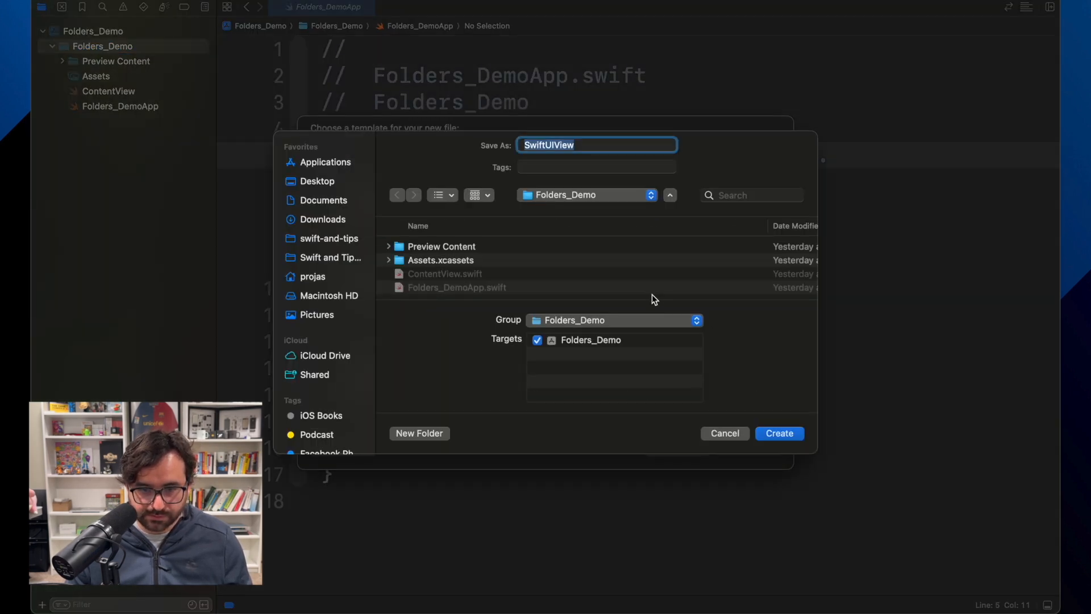
{"action": "left_click", "coordinate": [779, 433]}
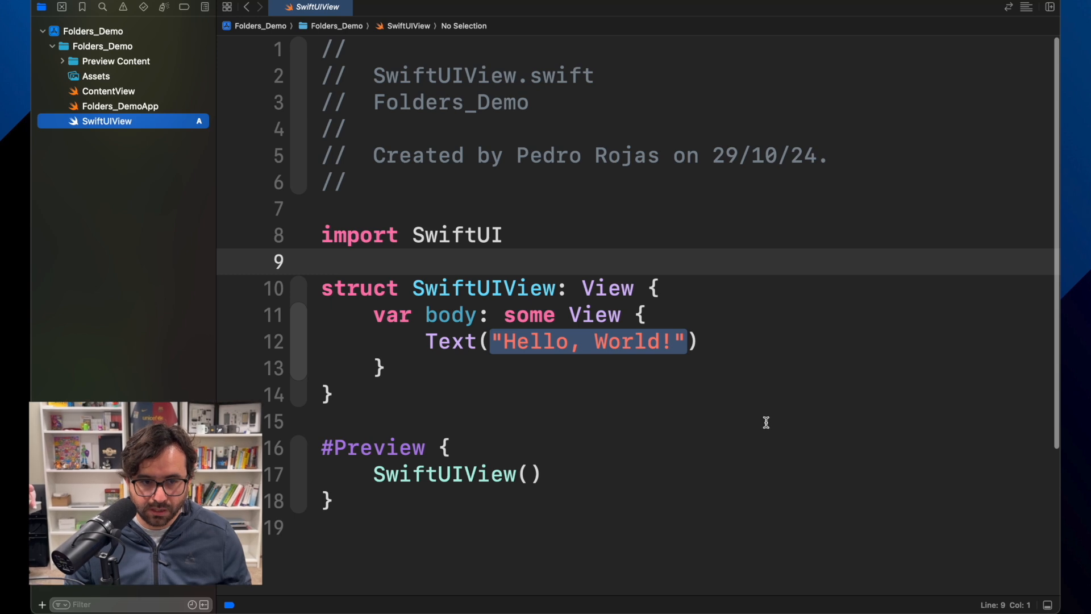
{"action": "mouse_move", "coordinate": [341, 231]}
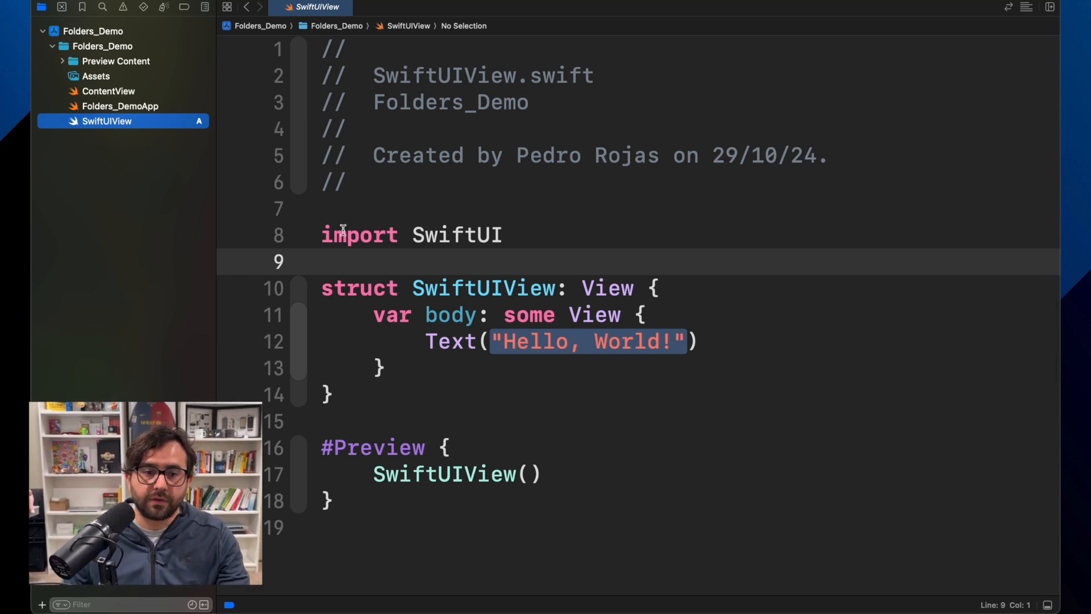
{"action": "mouse_move", "coordinate": [202, 116]}
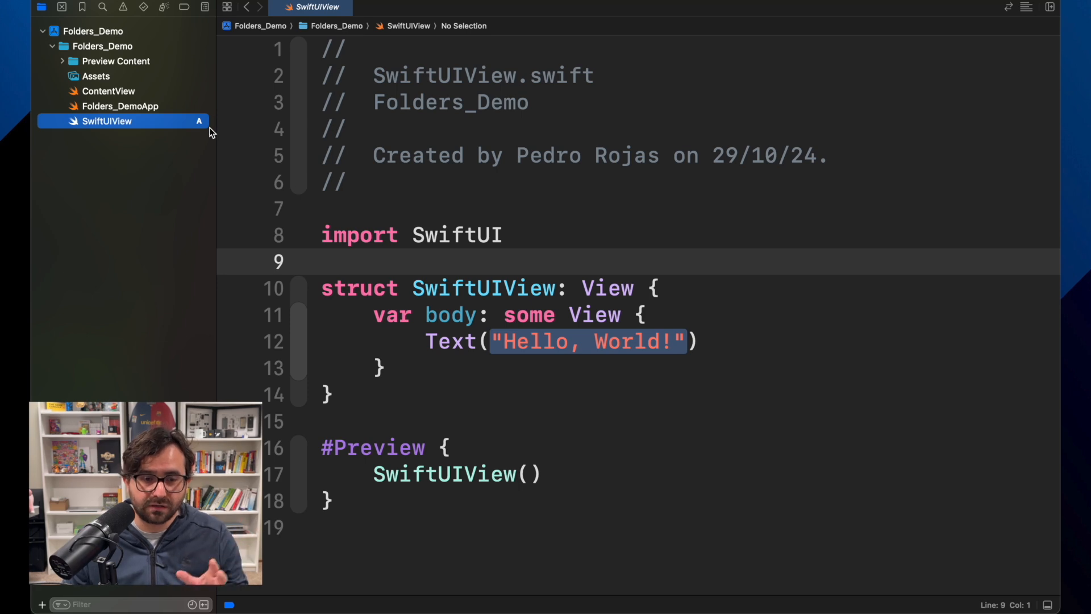
{"action": "mouse_move", "coordinate": [194, 128]}
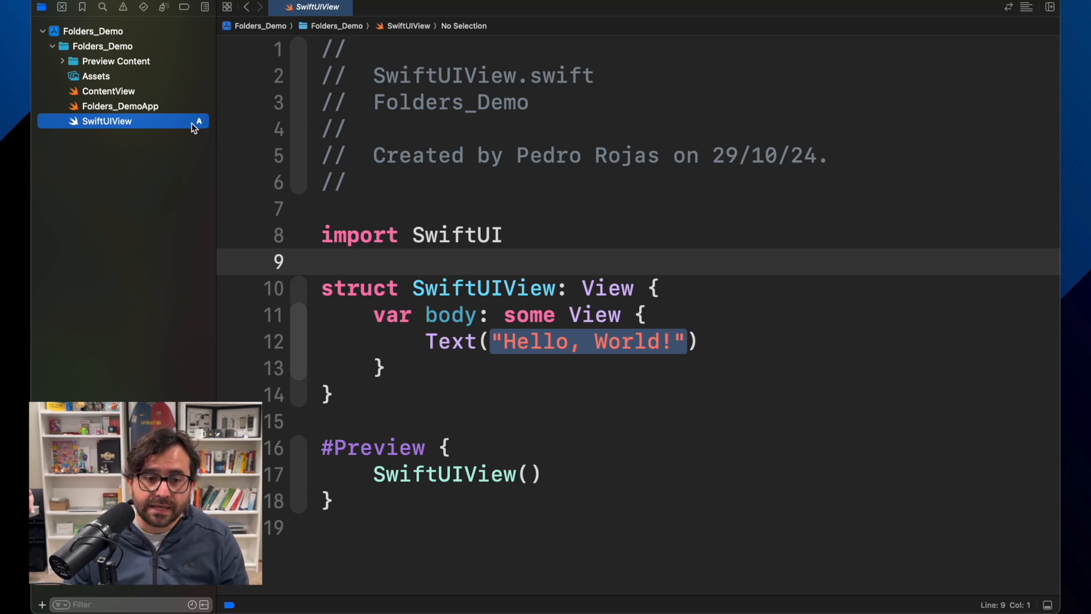
{"action": "mouse_move", "coordinate": [105, 39]}
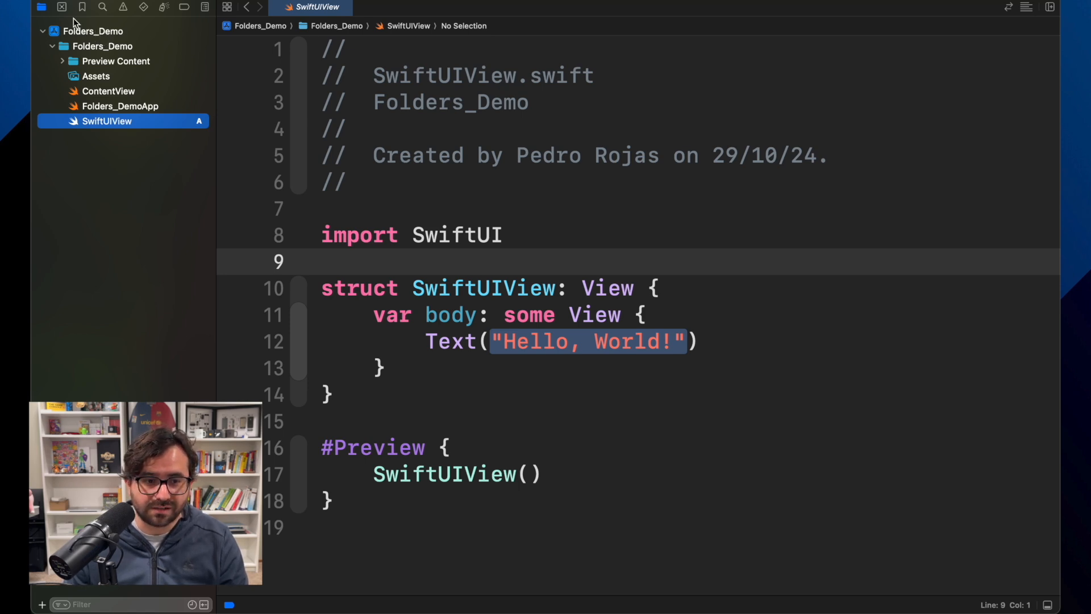
Step: Check Folders_Demo's uncommitted changes list only SwiftUIView, then select SwiftUIView in the Project navigator
{"action": "left_click", "coordinate": [62, 7]}
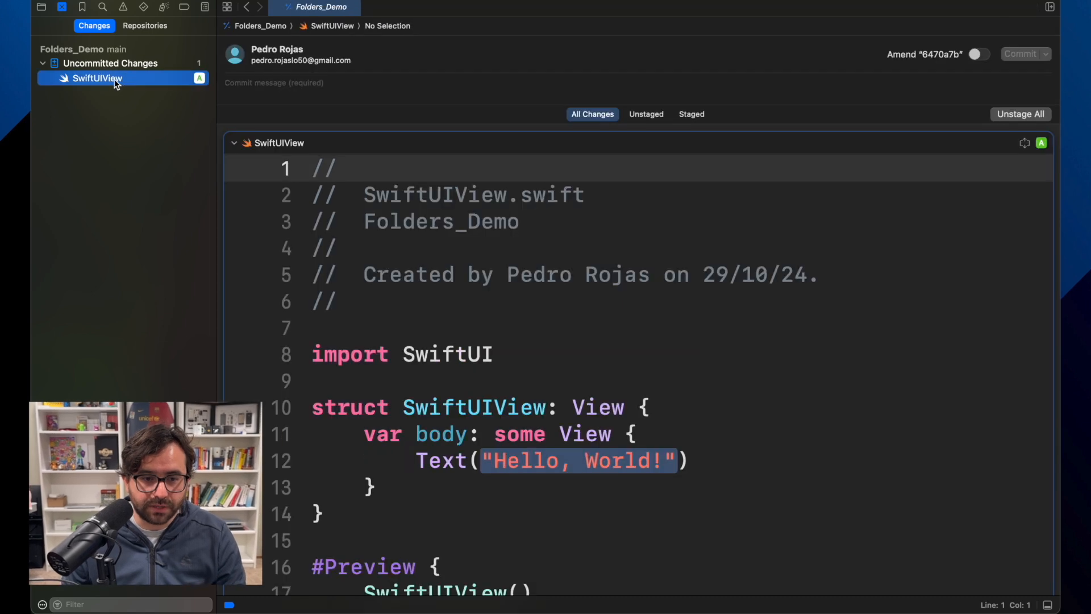
{"action": "scroll", "scroll_direction": "down", "scroll_amount": 3}
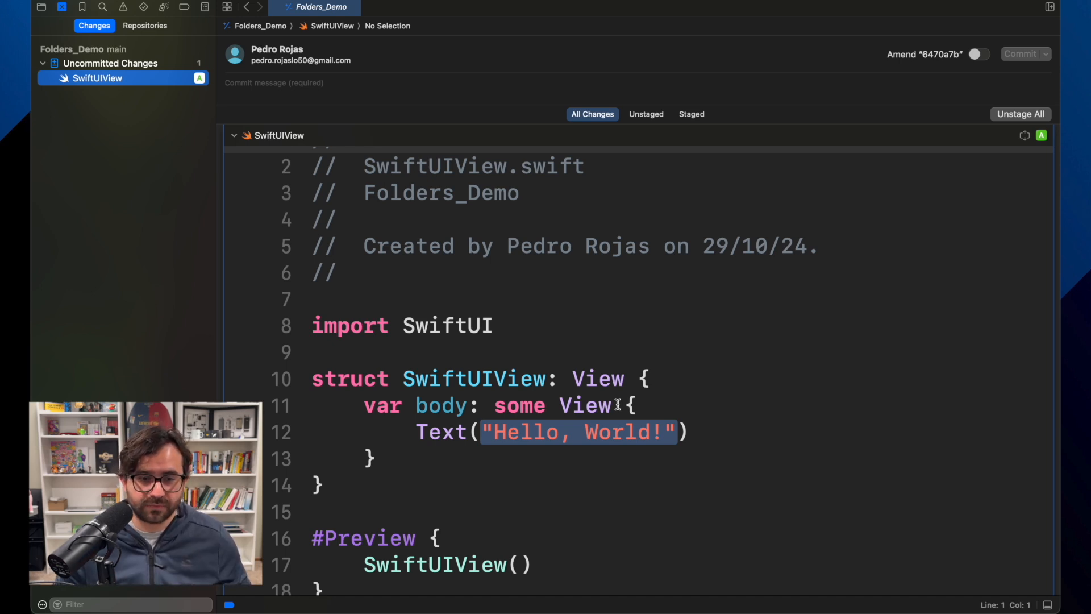
{"action": "left_click", "coordinate": [41, 8]}
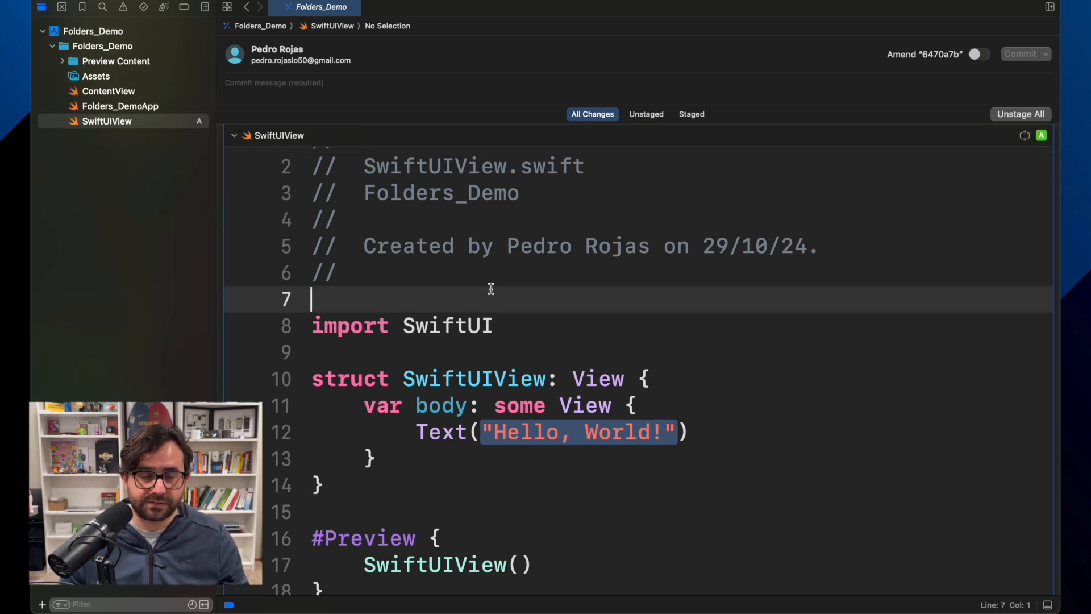
{"action": "left_click", "coordinate": [107, 121]}
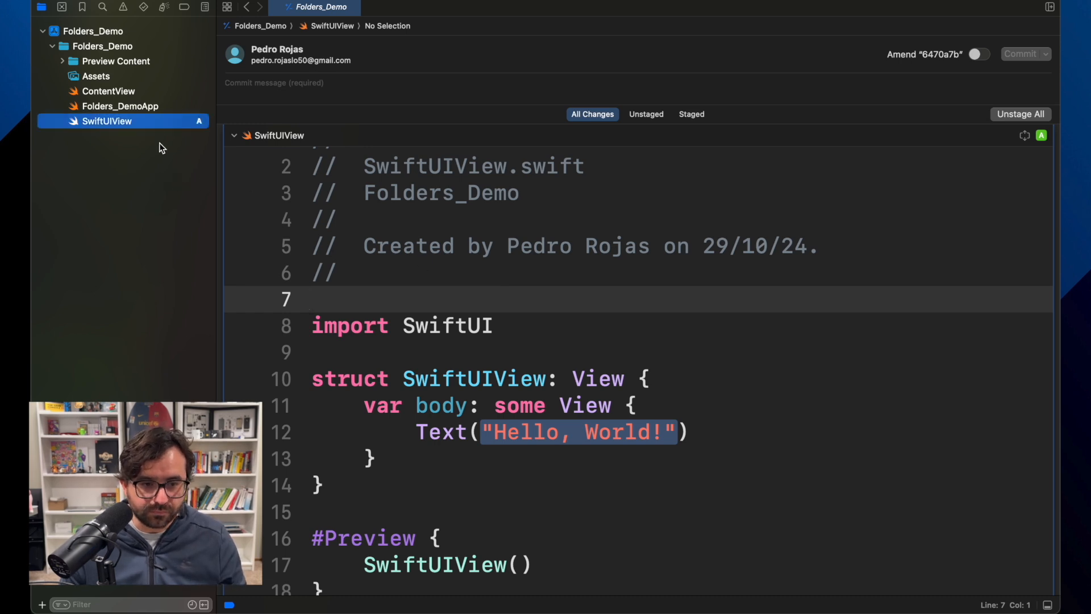
{"action": "mouse_move", "coordinate": [127, 194]}
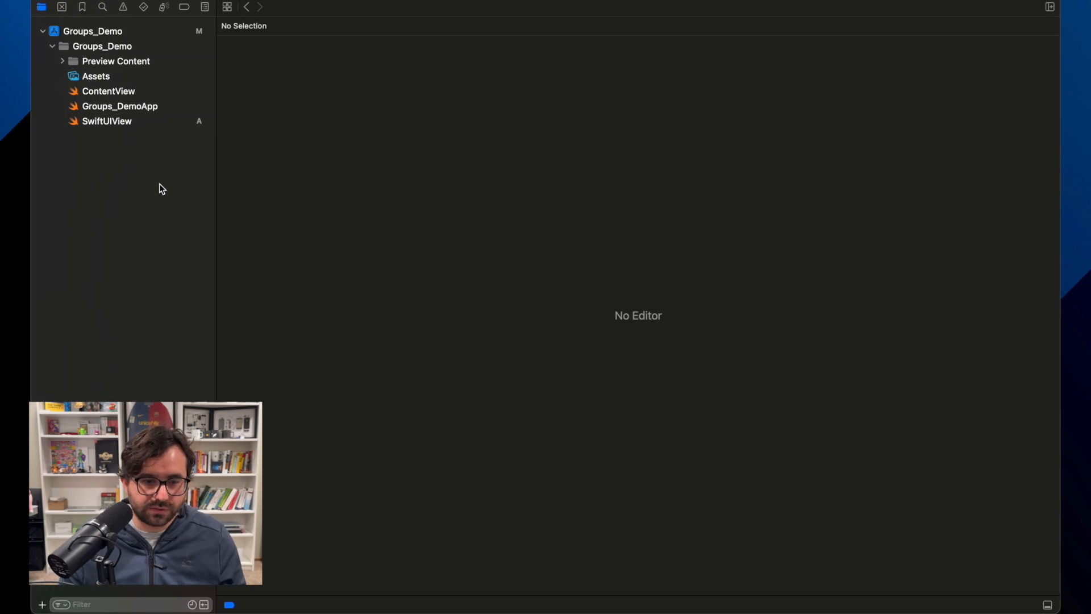
Step: Show SwiftUIView.swift in Groups_Demo with its Hello, World! preview rendering
{"action": "left_click", "coordinate": [107, 121]}
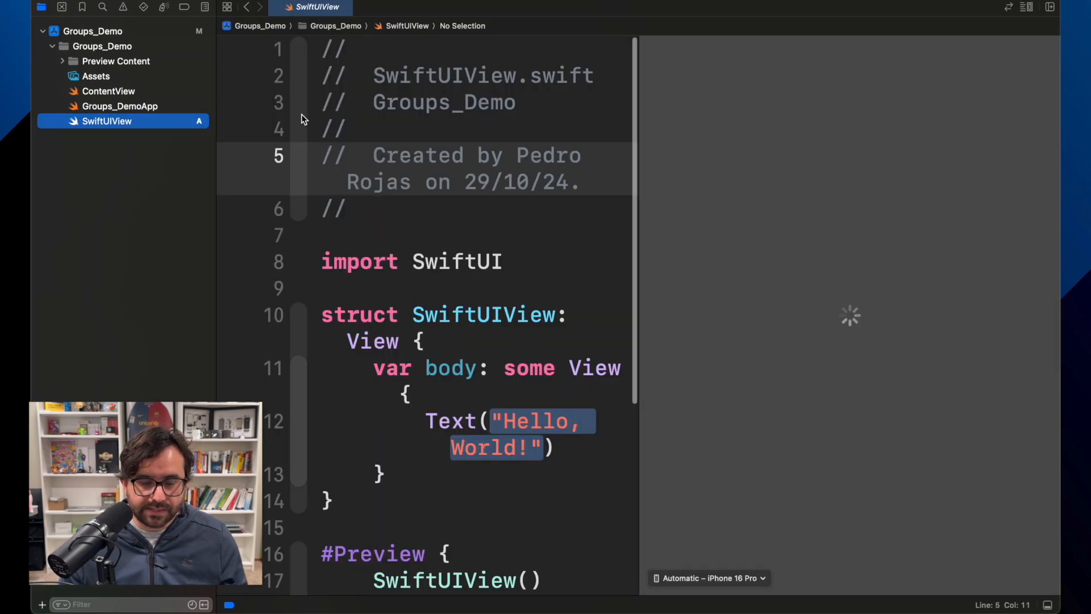
{"action": "left_click", "coordinate": [348, 209]}
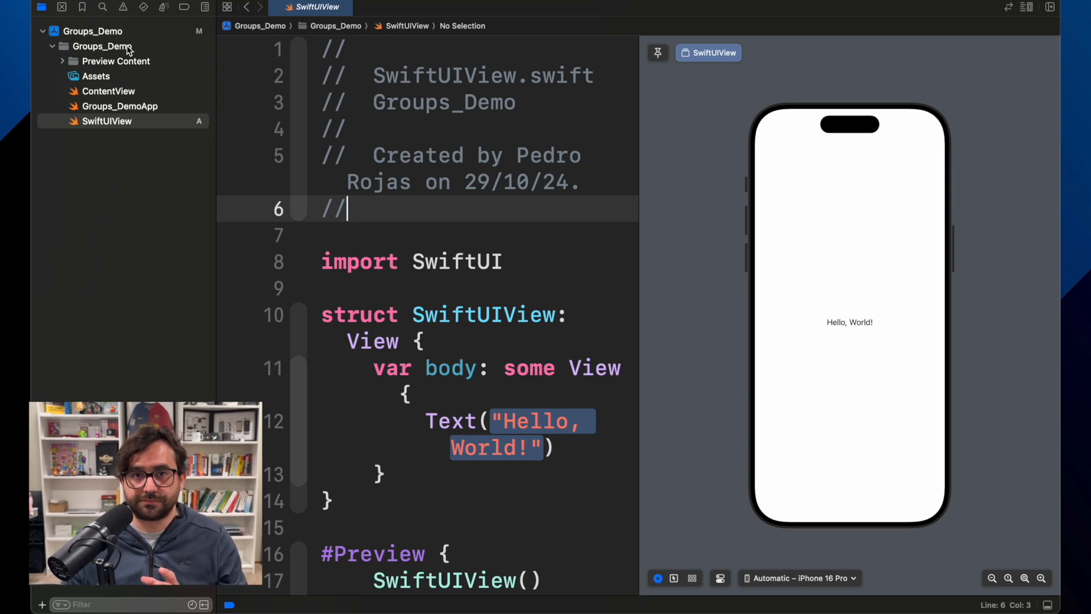
Step: Bring up the Groups_Demo group's actions to convert it to a folder
{"action": "right_click", "coordinate": [103, 45]}
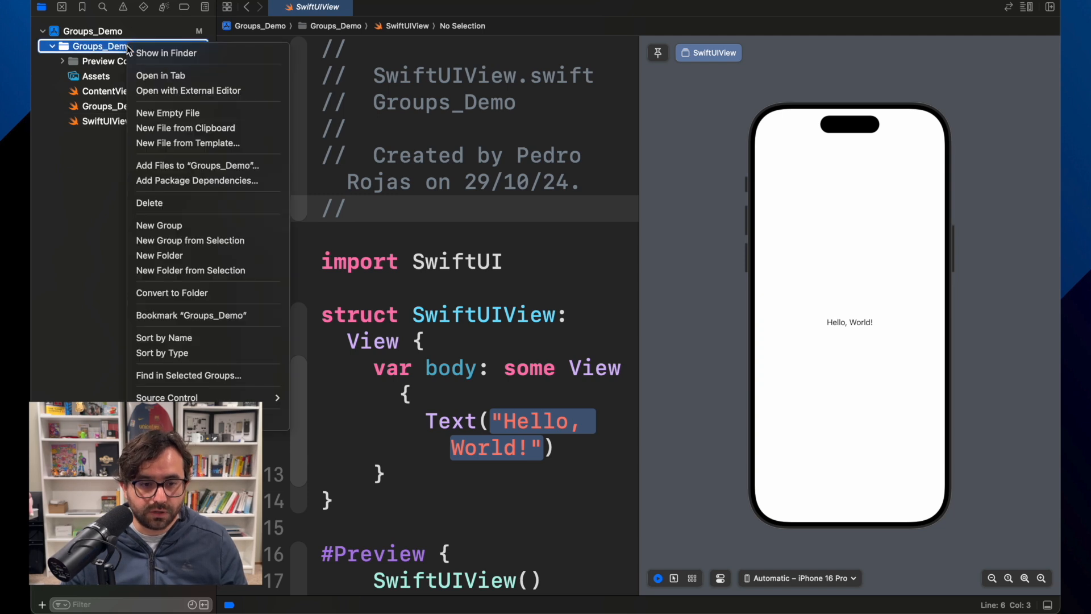
{"action": "mouse_move", "coordinate": [207, 292]}
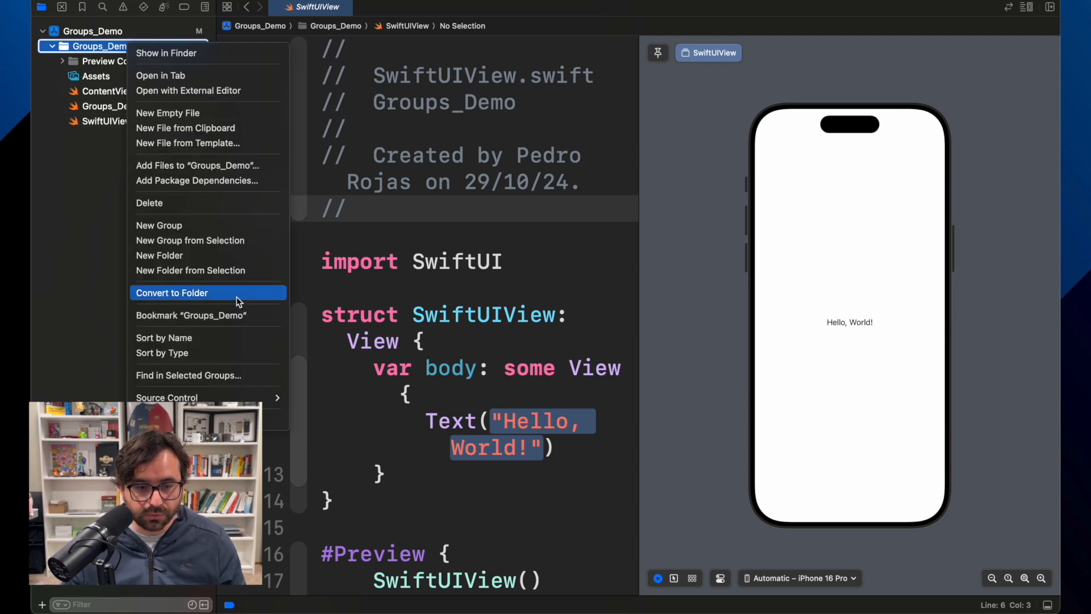
{"action": "mouse_move", "coordinate": [193, 295]}
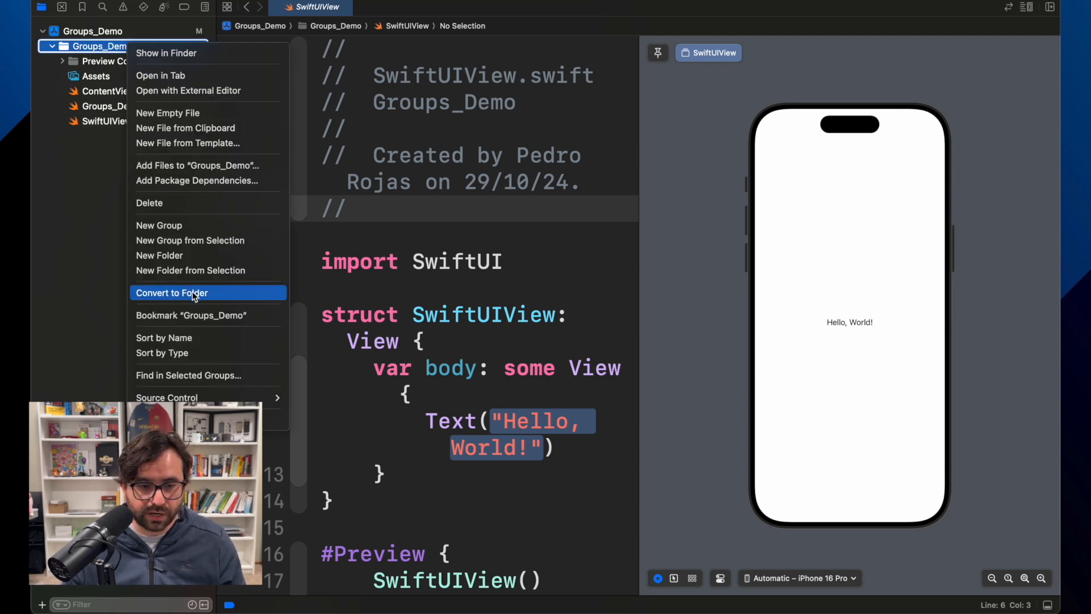
{"action": "mouse_move", "coordinate": [168, 75]}
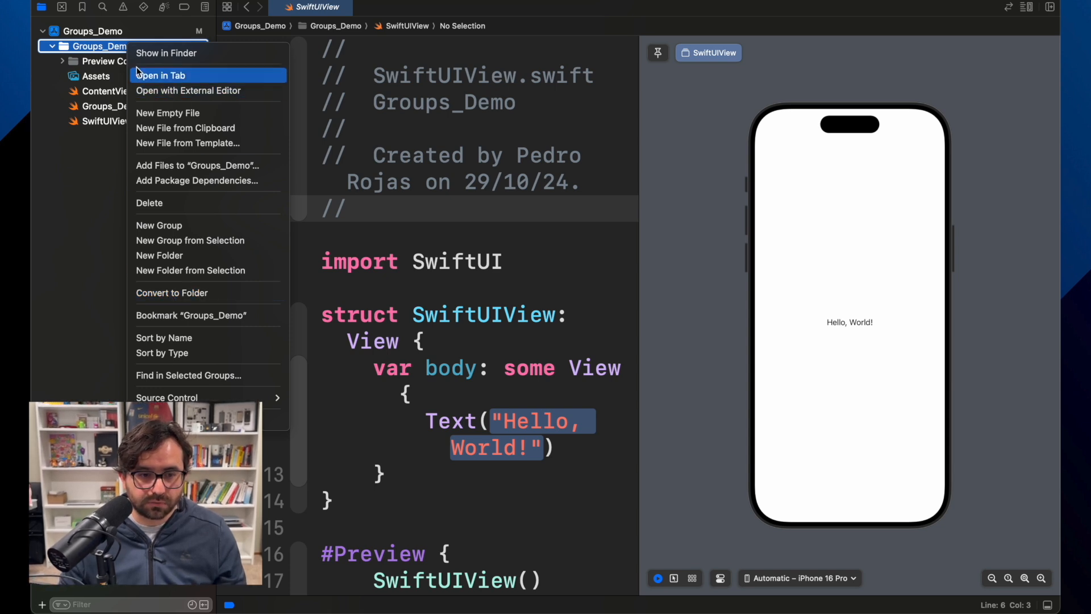
{"action": "mouse_move", "coordinate": [202, 292]}
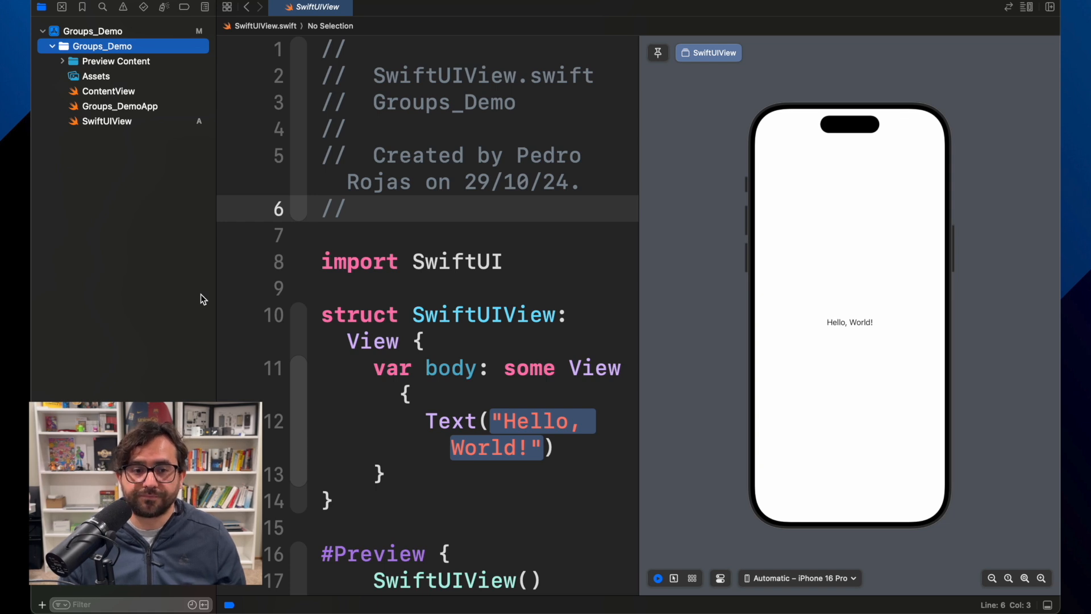
{"action": "mouse_move", "coordinate": [139, 35]}
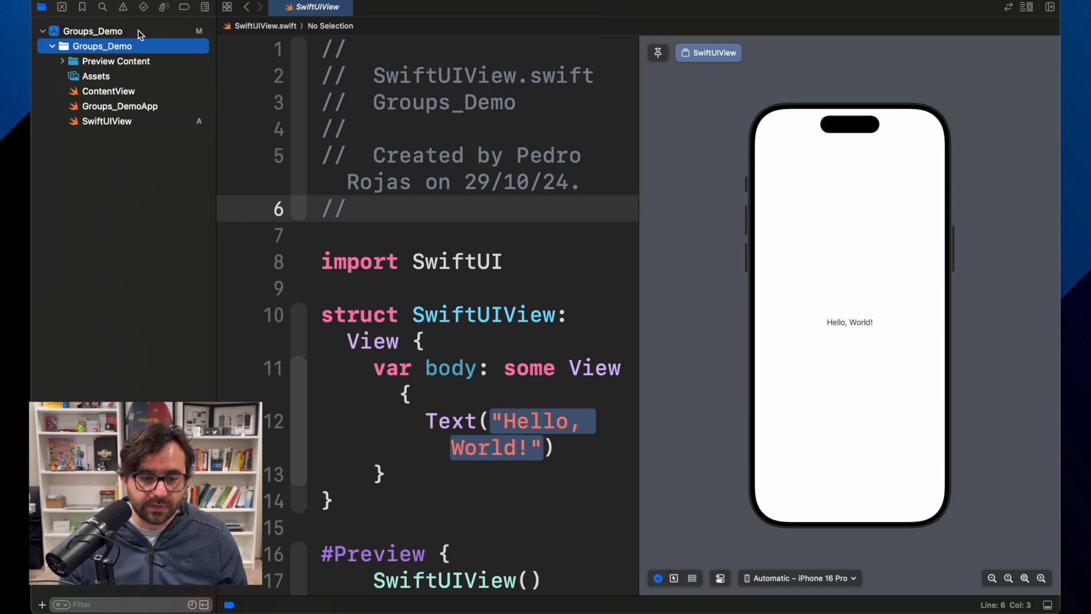
Step: Delete SwiftUIView.swift from Groups_Demo, moving it to the Trash
{"action": "right_click", "coordinate": [107, 122]}
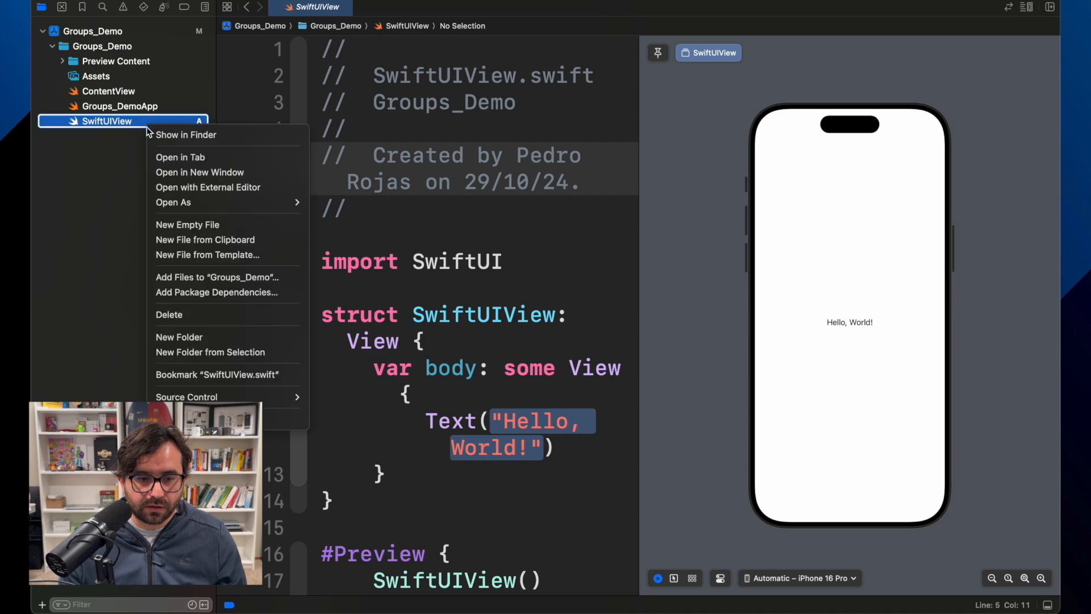
{"action": "left_click", "coordinate": [168, 315]}
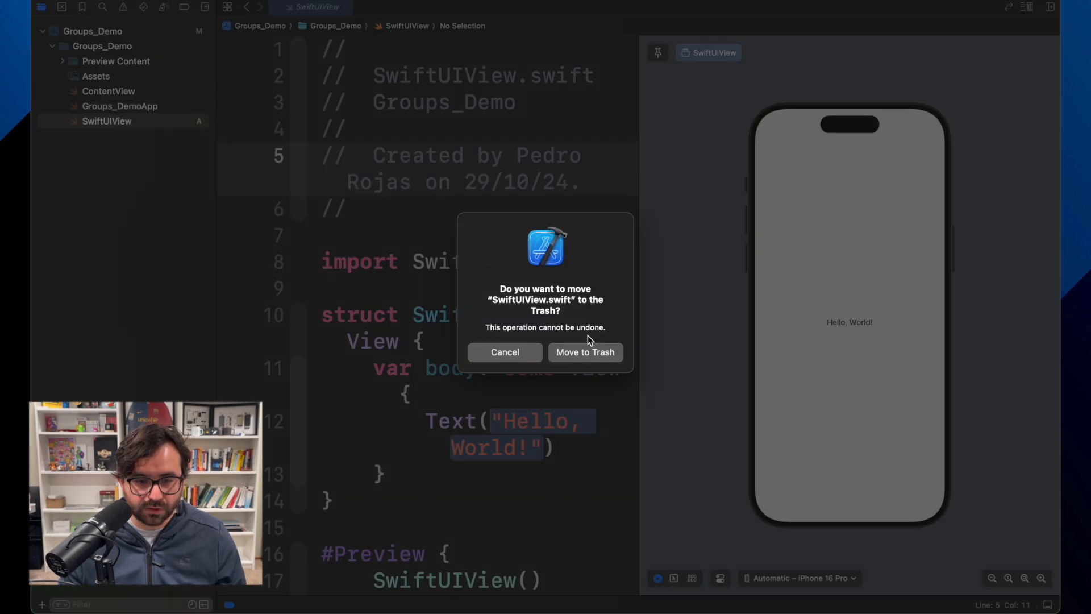
{"action": "left_click", "coordinate": [584, 351]}
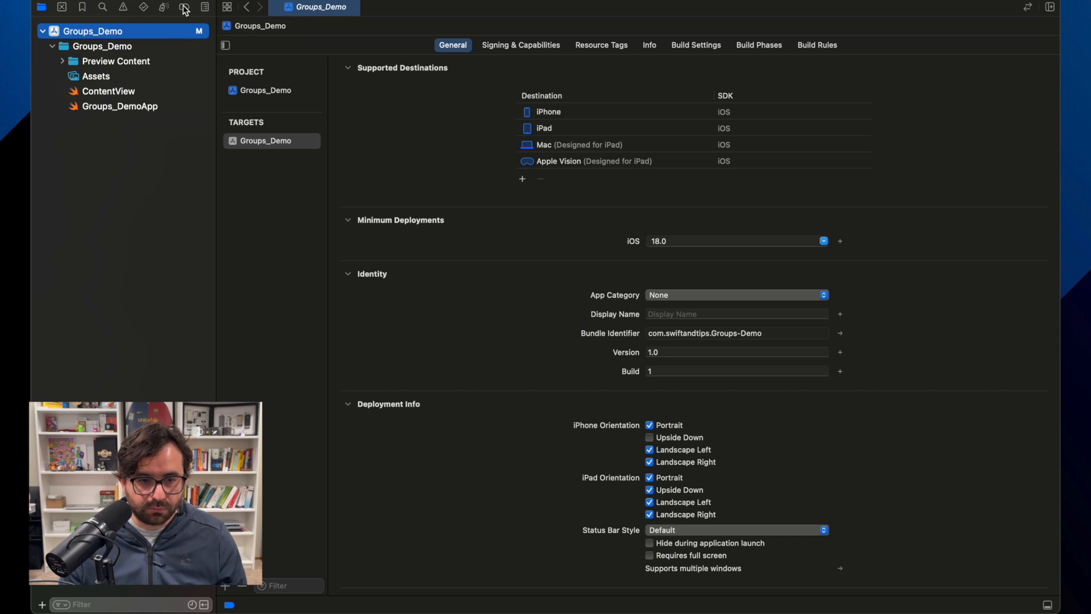
Step: Review the resulting uncommitted source control changes for Groups_Demo
{"action": "left_click", "coordinate": [60, 7]}
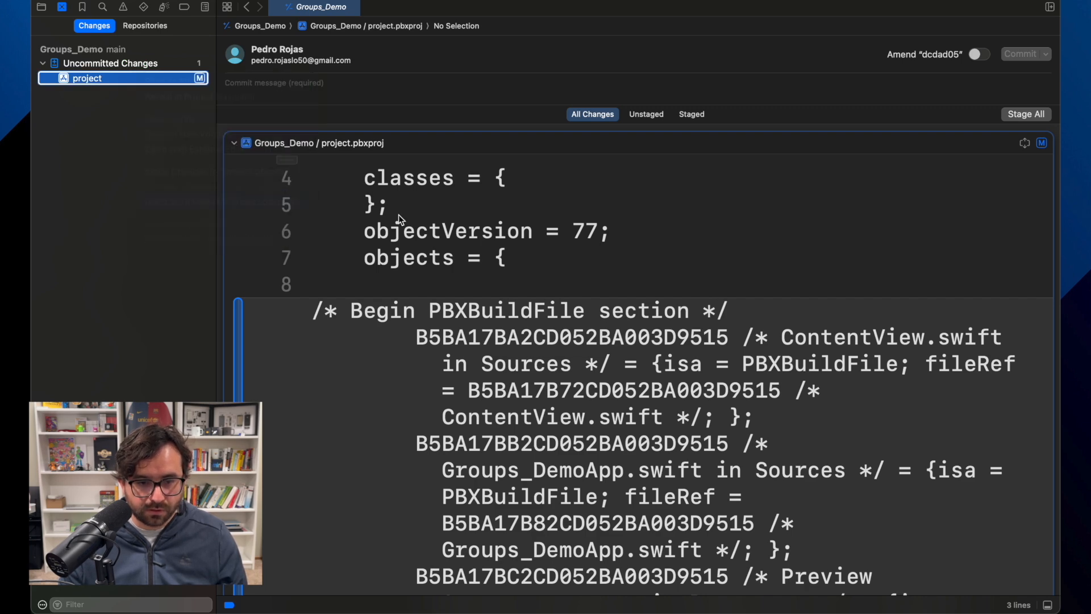
{"action": "left_click", "coordinate": [1026, 114]}
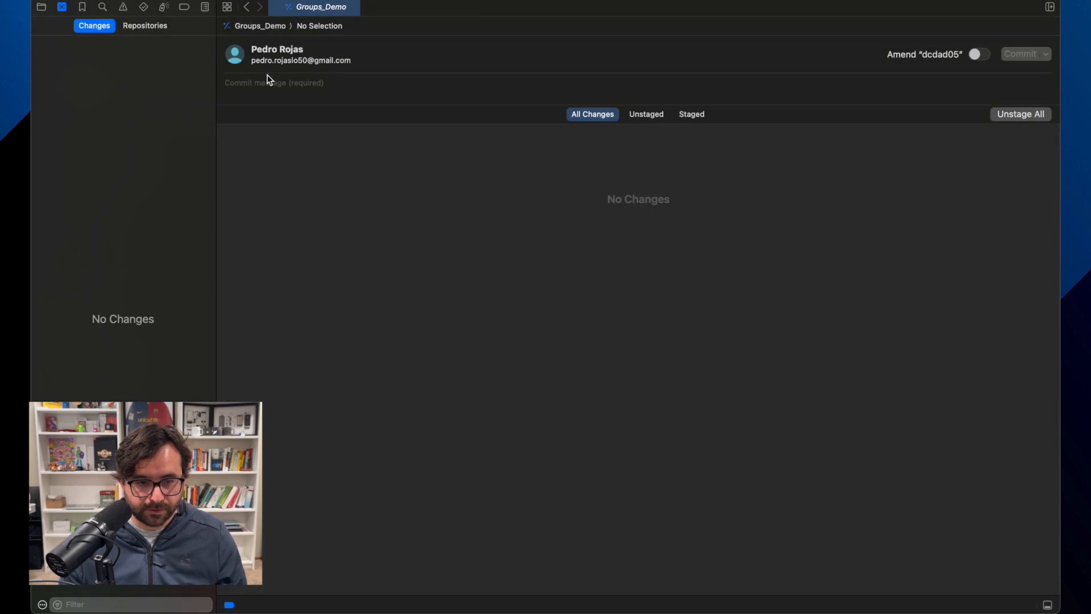
Step: Return to the Groups_Demo file list and look over the pending changes
{"action": "right_click", "coordinate": [98, 45]}
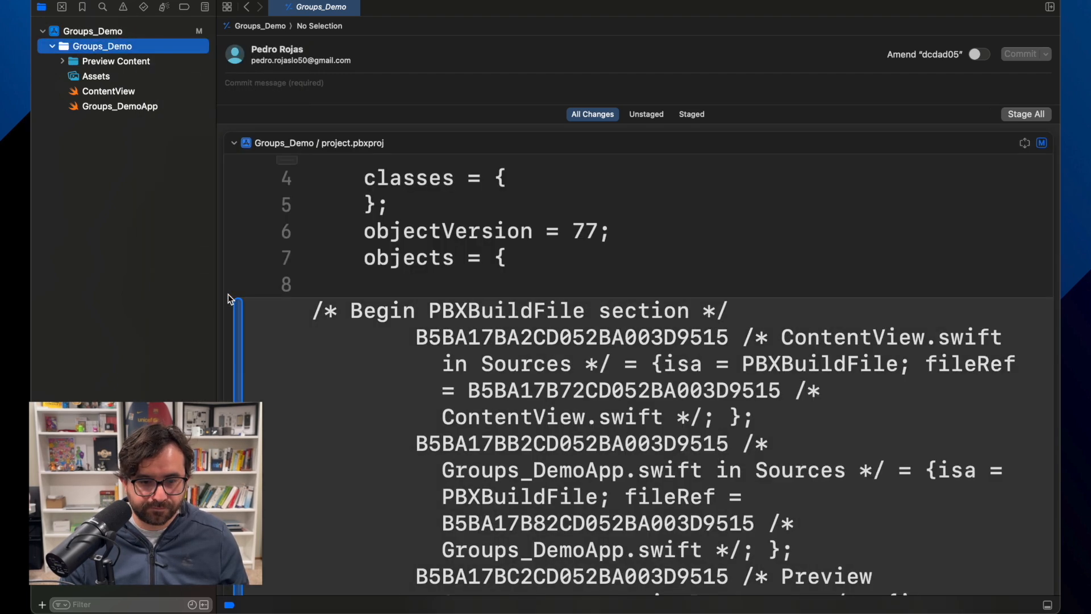
{"action": "scroll", "scroll_direction": "down", "scroll_amount": 3}
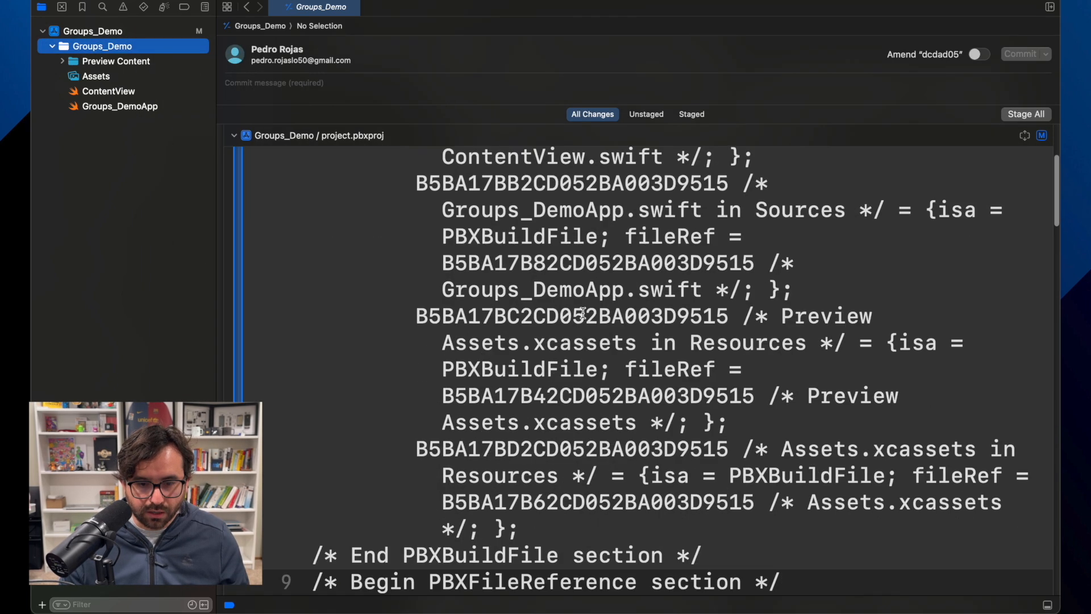
{"action": "scroll", "scroll_direction": "up", "scroll_amount": 3}
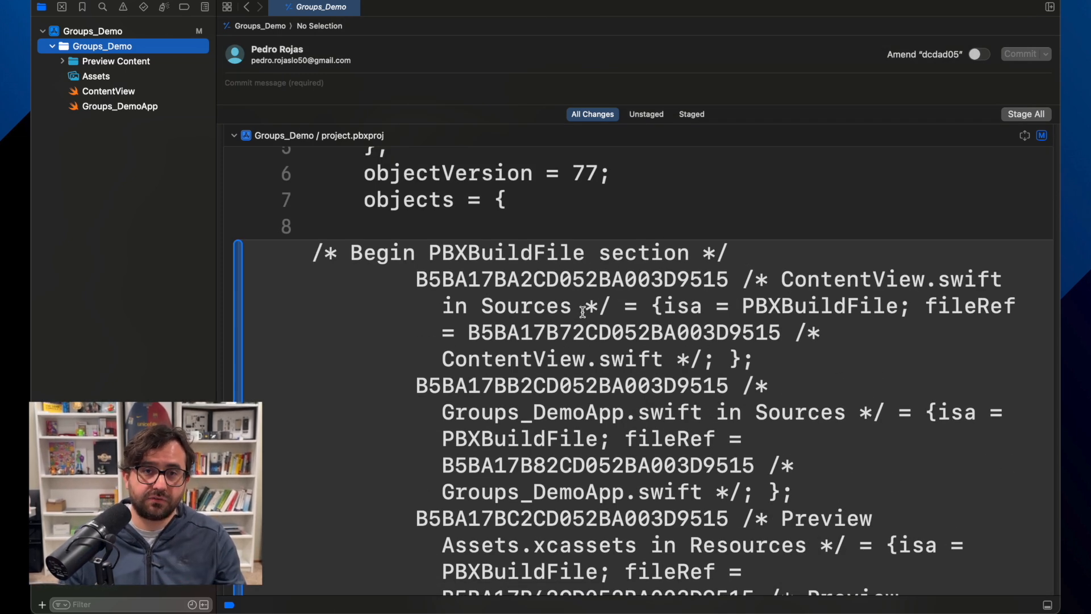
{"action": "scroll", "scroll_direction": "down", "scroll_amount": 3}
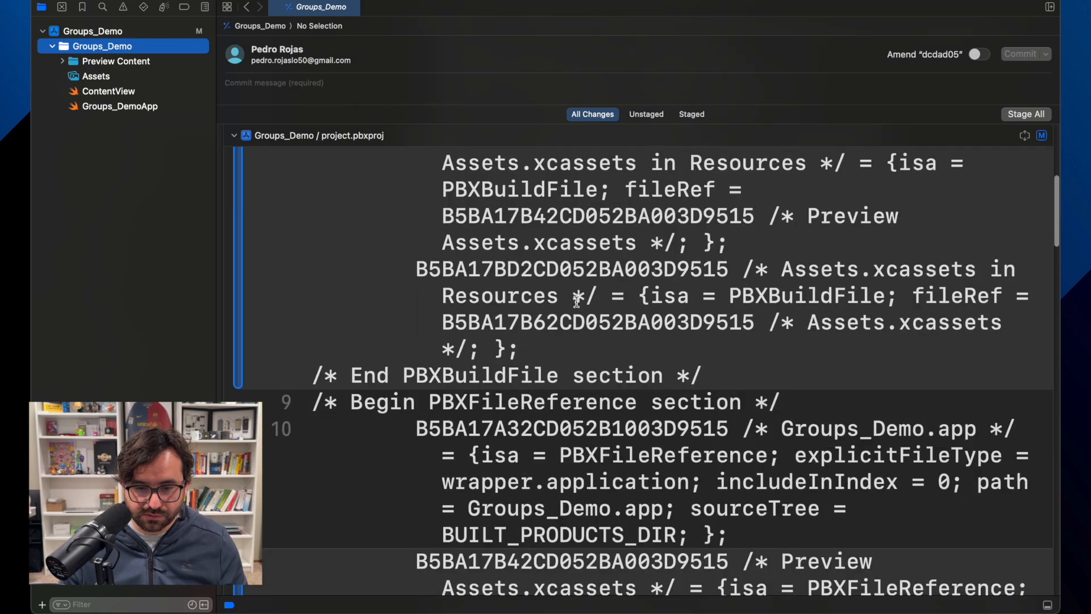
{"action": "scroll", "scroll_direction": "up", "scroll_amount": 3}
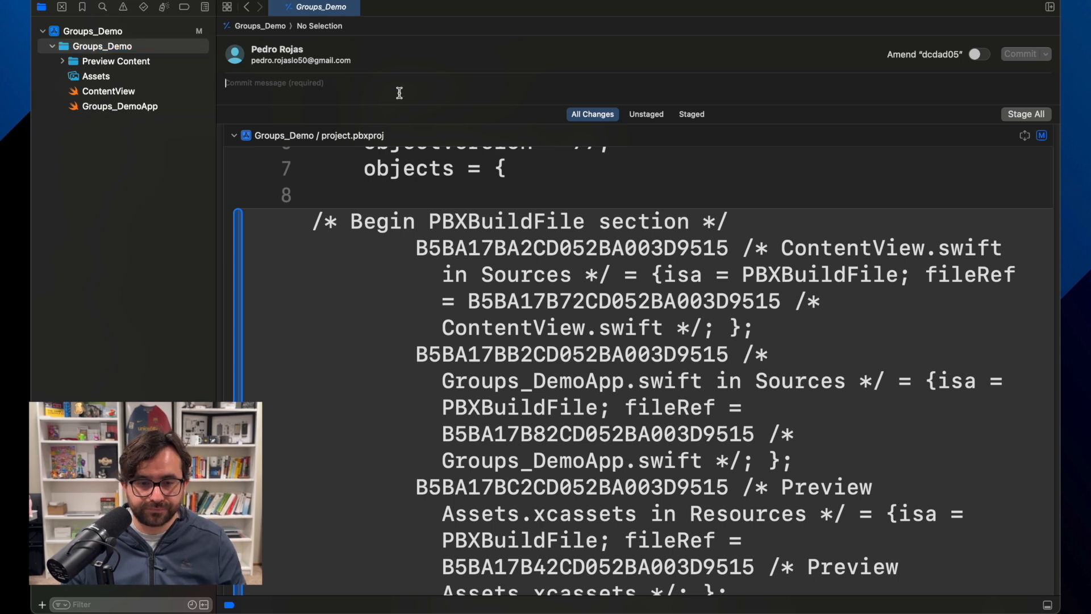
Step: Commit all Groups_Demo changes with the message 'Convert to Folders', staging everything
{"action": "type", "text": "Convert to"}
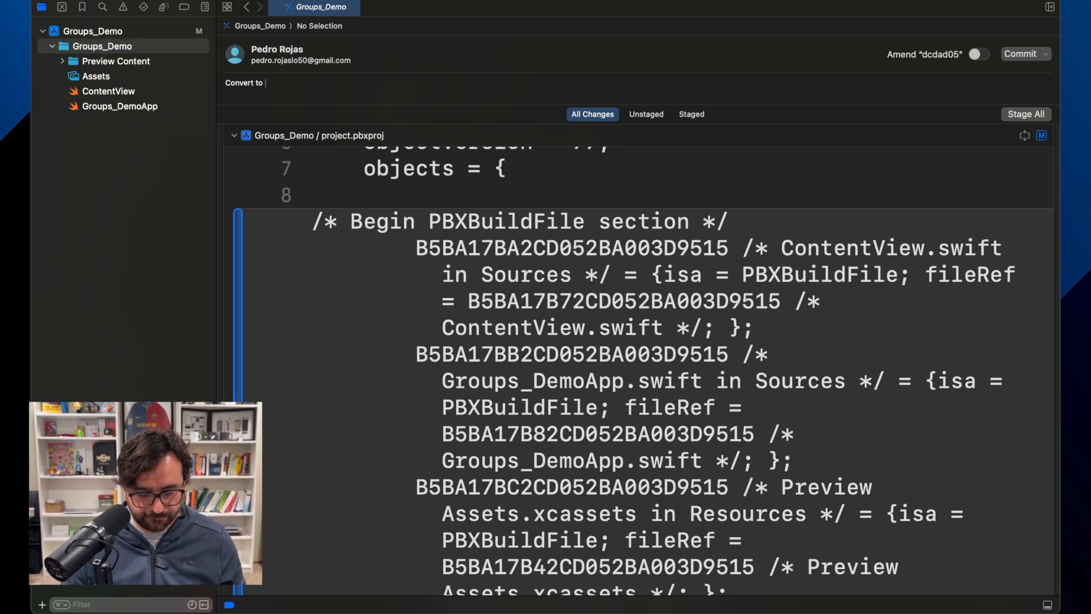
{"action": "type", "text": "Folders"}
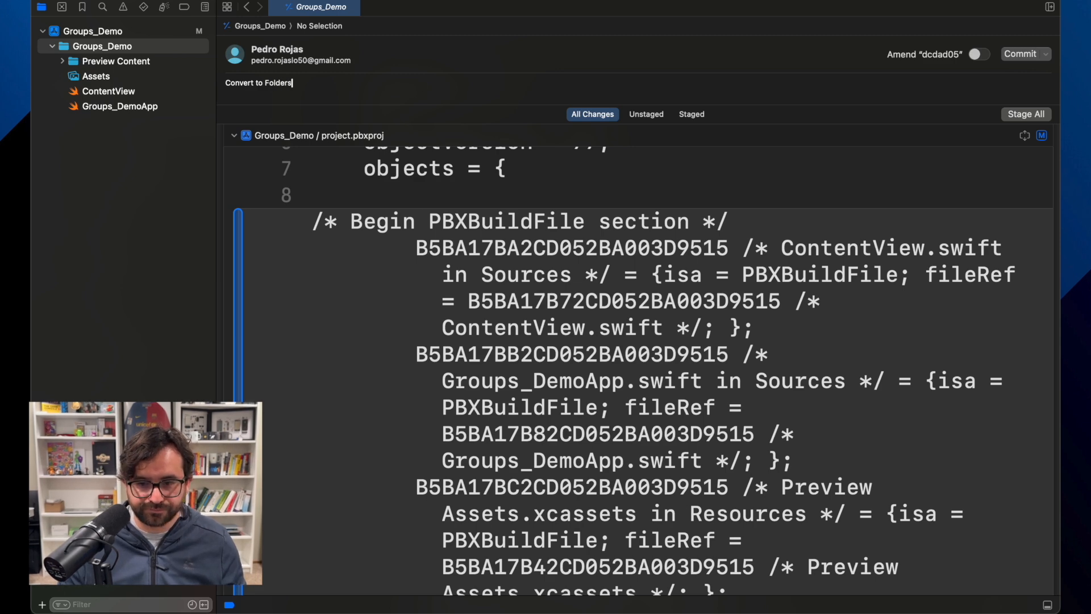
{"action": "left_click", "coordinate": [1021, 54]}
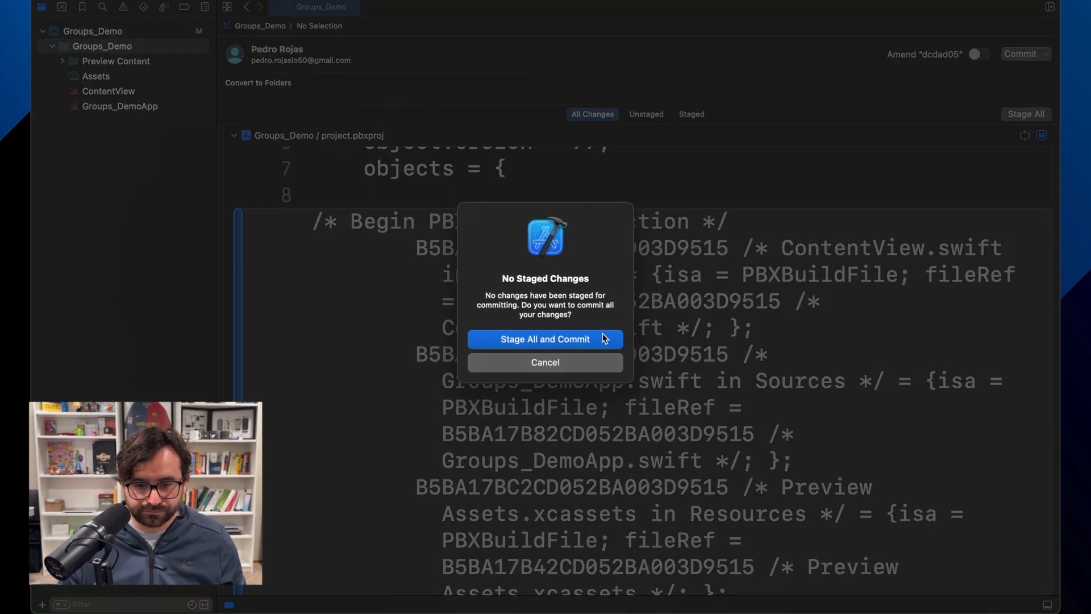
{"action": "left_click", "coordinate": [544, 339]}
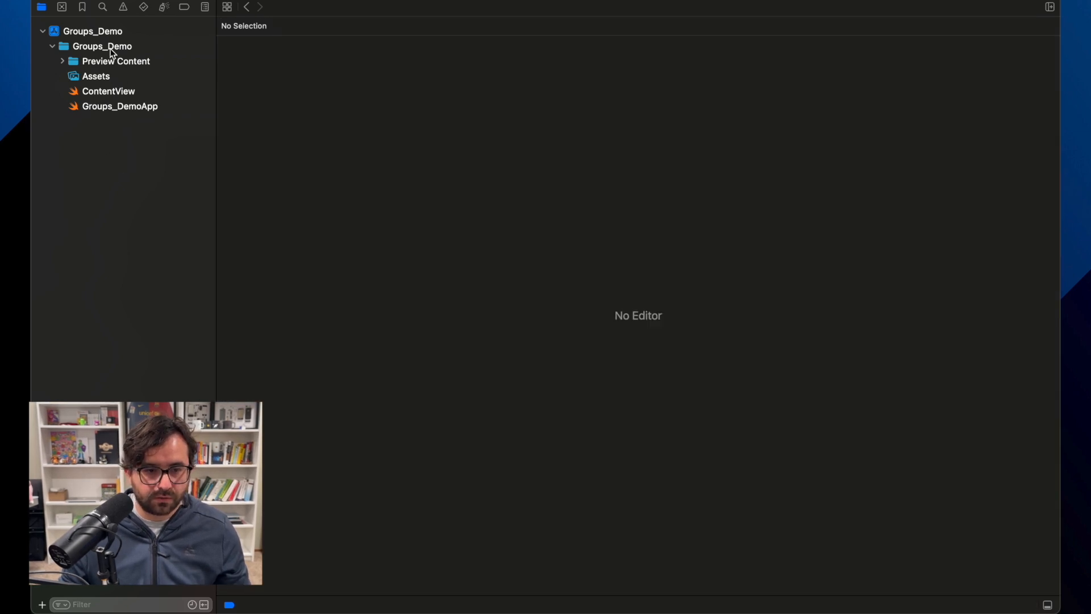
Step: Create a new SwiftUI View file named SwiftUIView in the Groups_Demo folder
{"action": "right_click", "coordinate": [101, 45]}
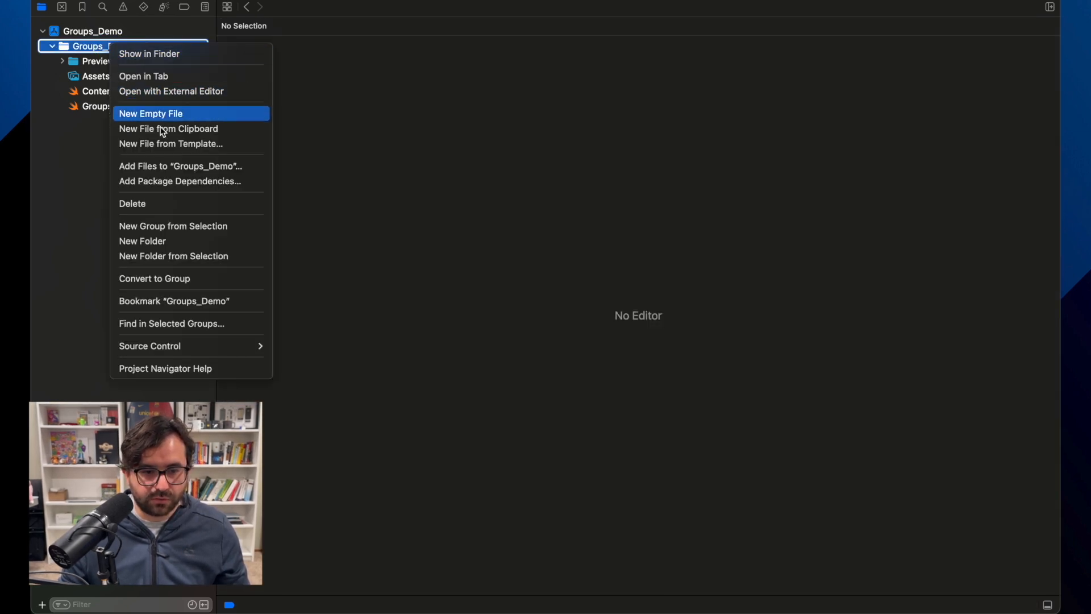
{"action": "mouse_move", "coordinate": [202, 153]}
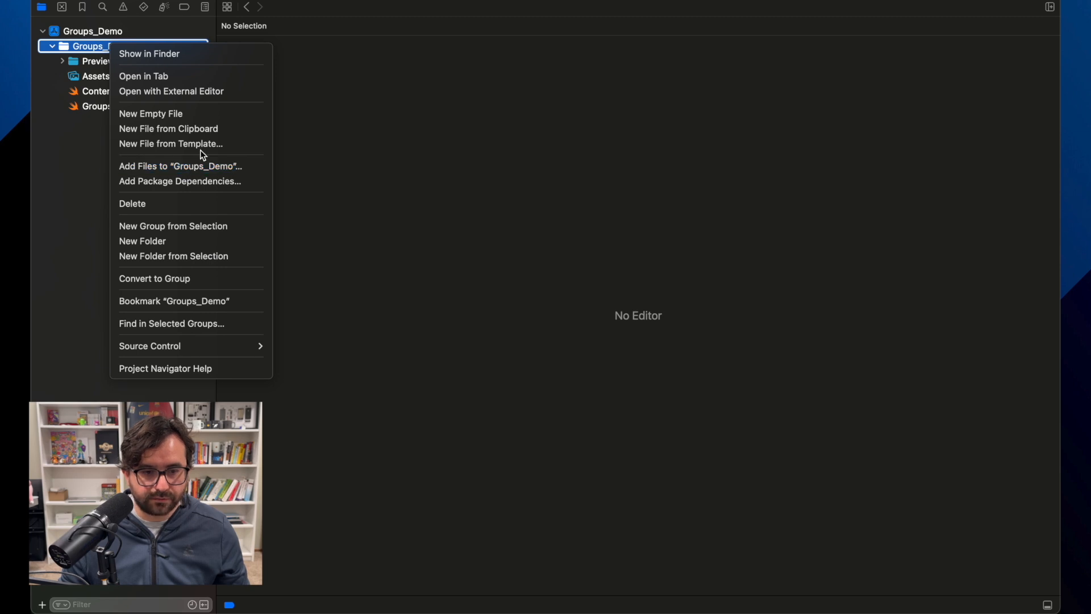
{"action": "mouse_move", "coordinate": [202, 144]}
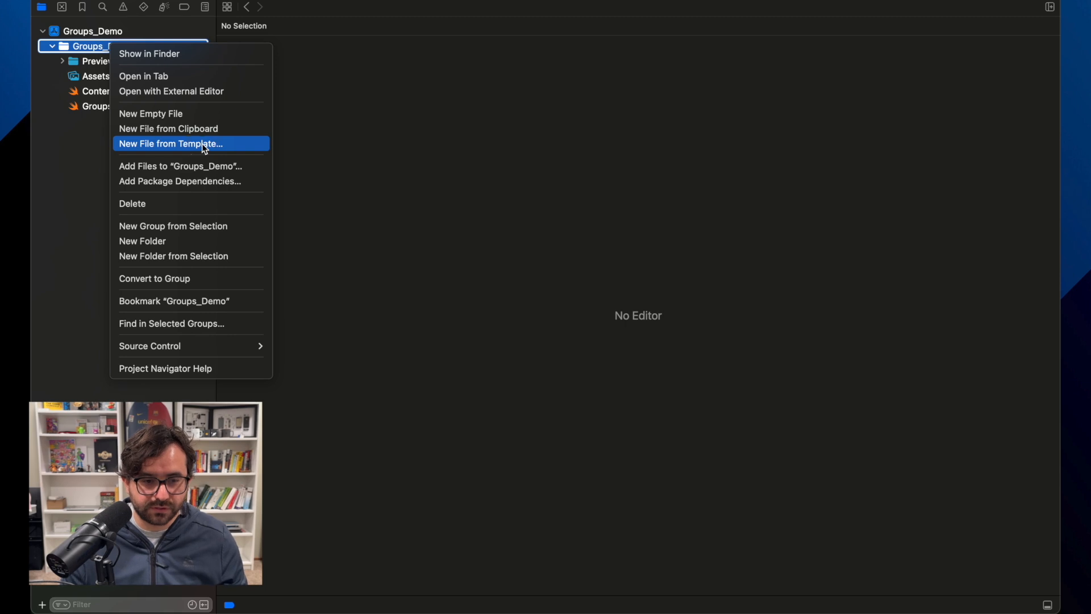
{"action": "left_click", "coordinate": [170, 143]}
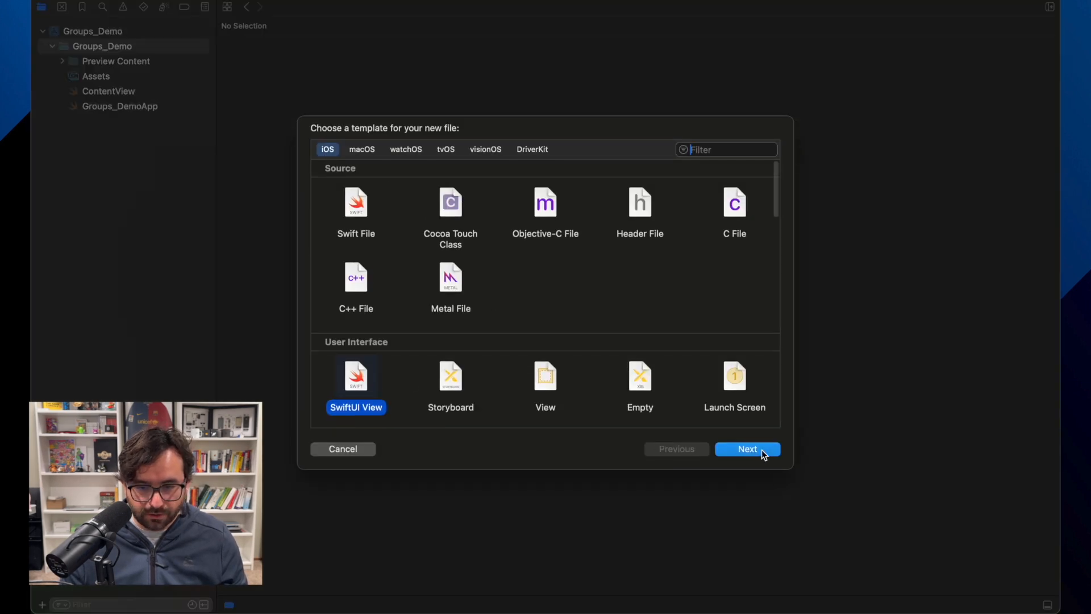
{"action": "left_click", "coordinate": [748, 449]}
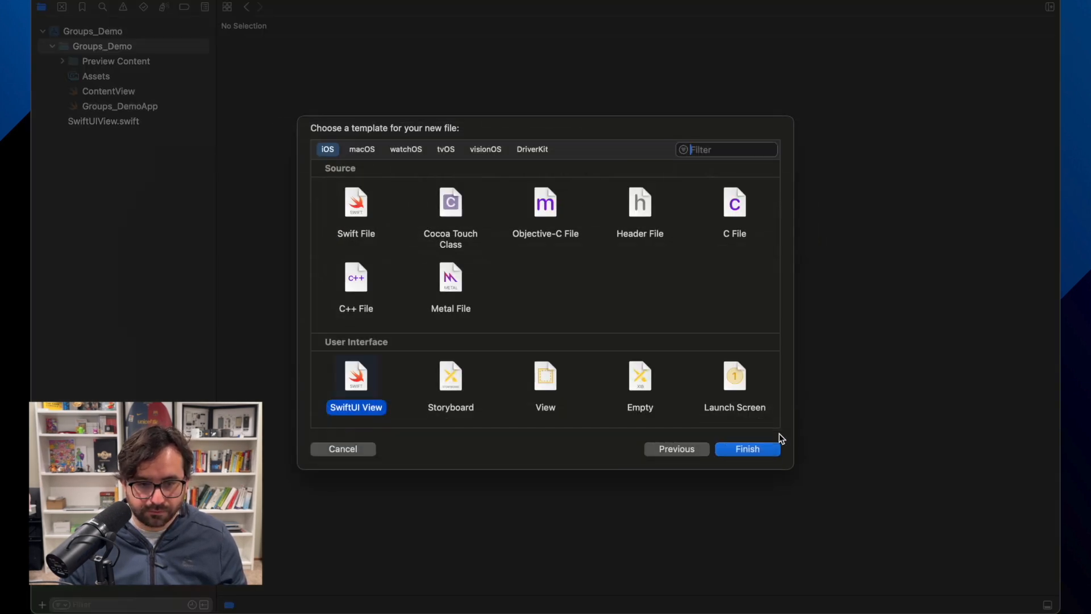
{"action": "left_click", "coordinate": [747, 448]}
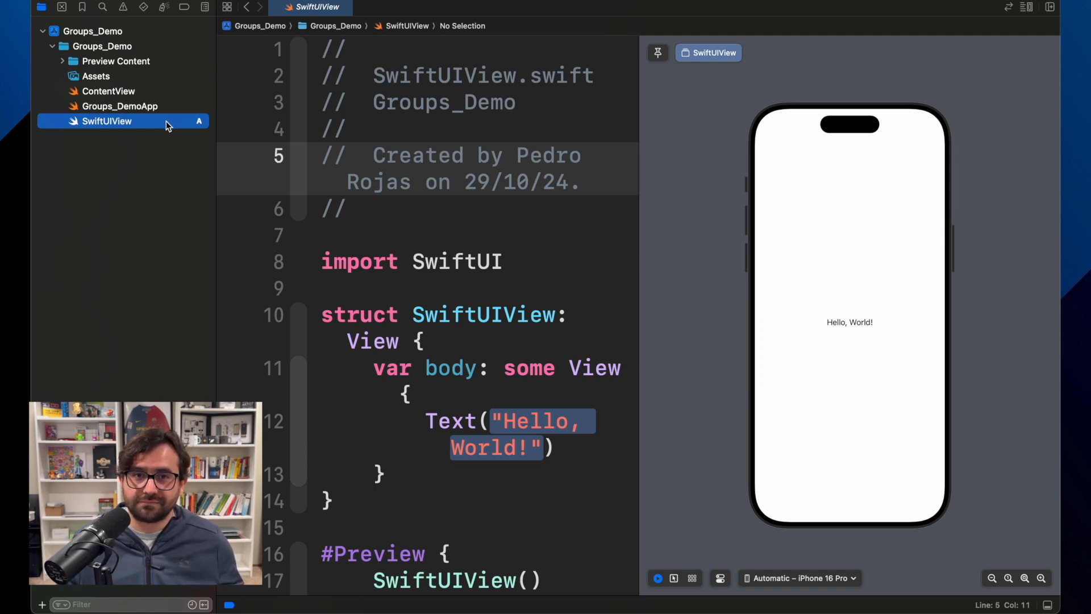
{"action": "mouse_move", "coordinate": [146, 96]}
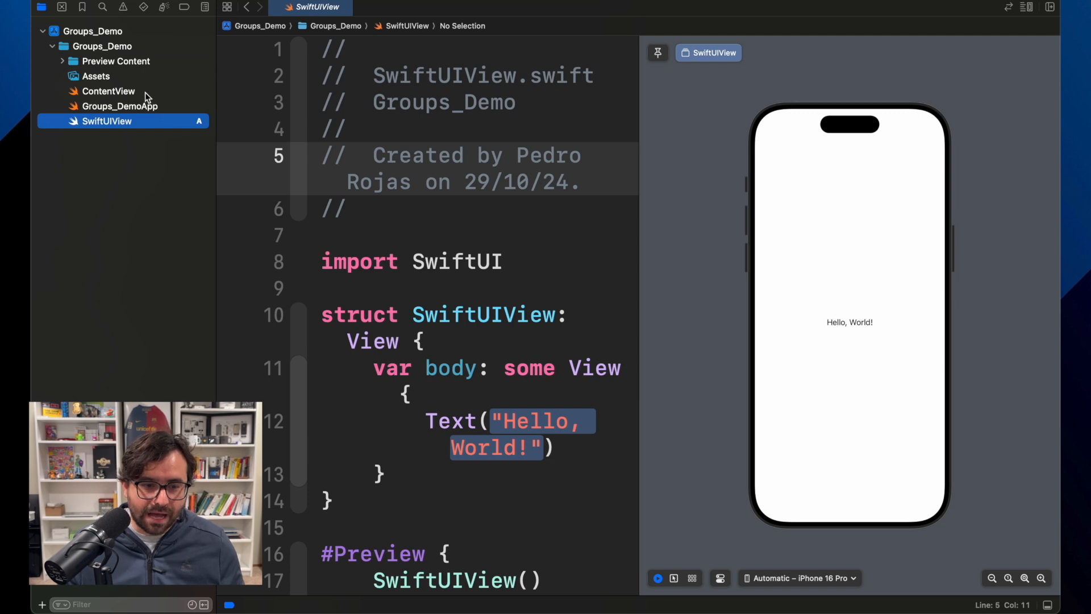
{"action": "mouse_move", "coordinate": [137, 116]}
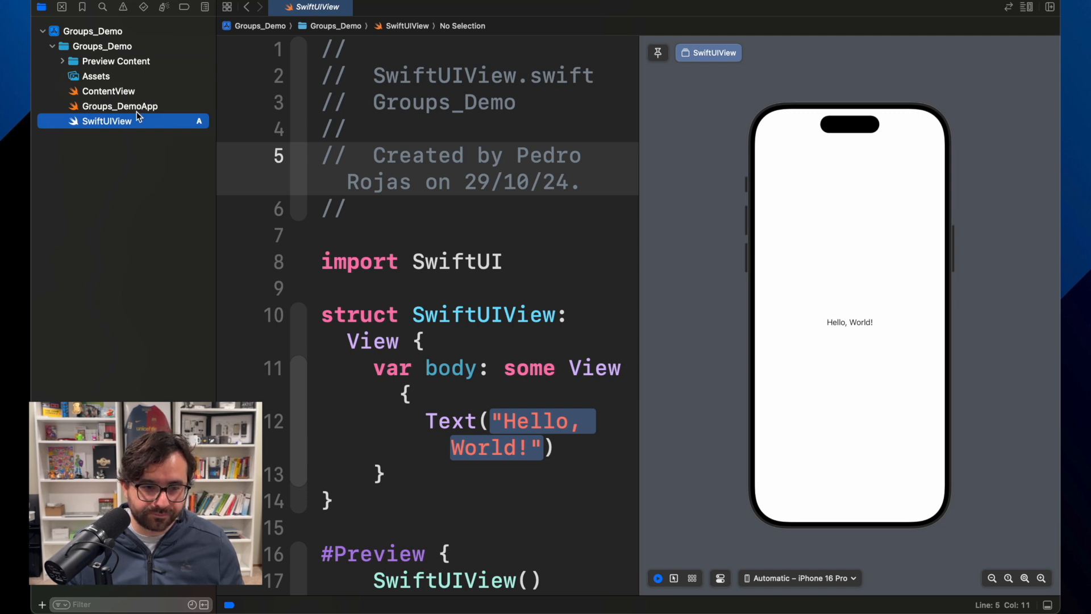
Step: Delete ContentView.swift from Groups_Demo and move it to the Trash
{"action": "right_click", "coordinate": [108, 91]}
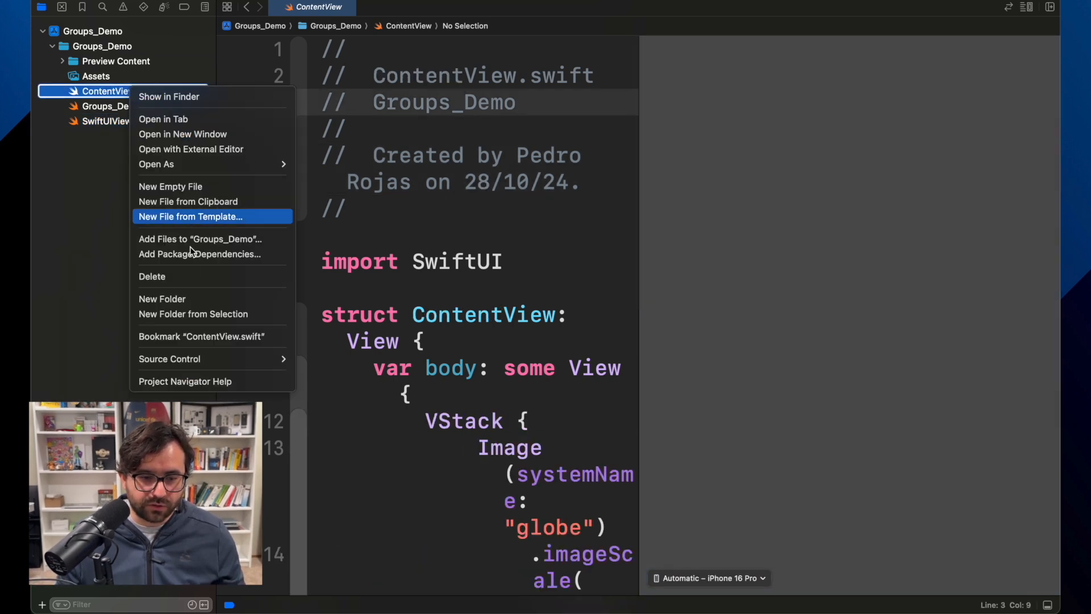
{"action": "mouse_move", "coordinate": [192, 286]}
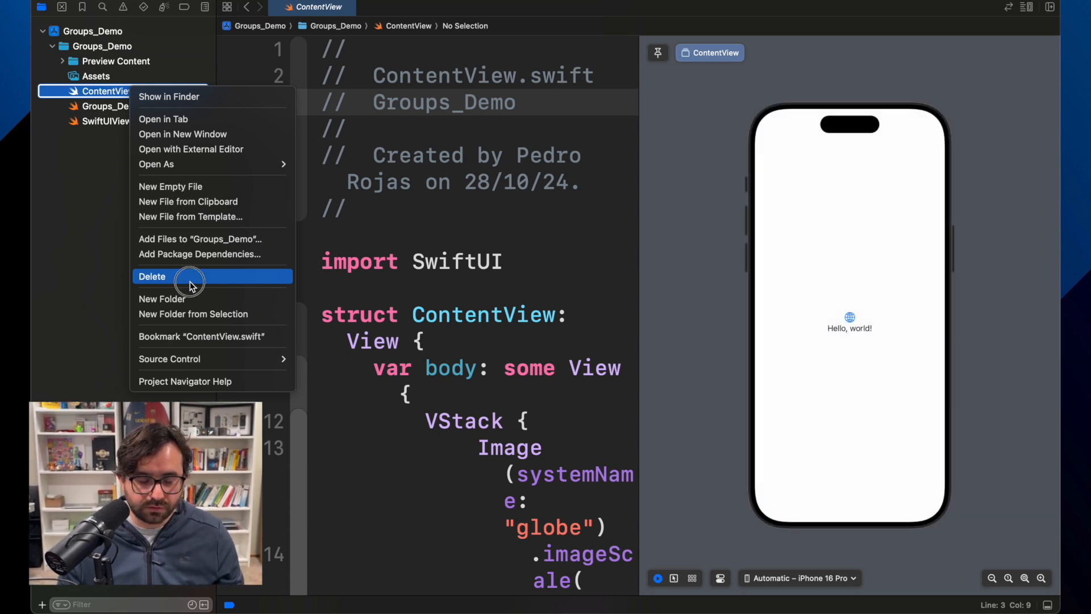
{"action": "left_click", "coordinate": [151, 276]}
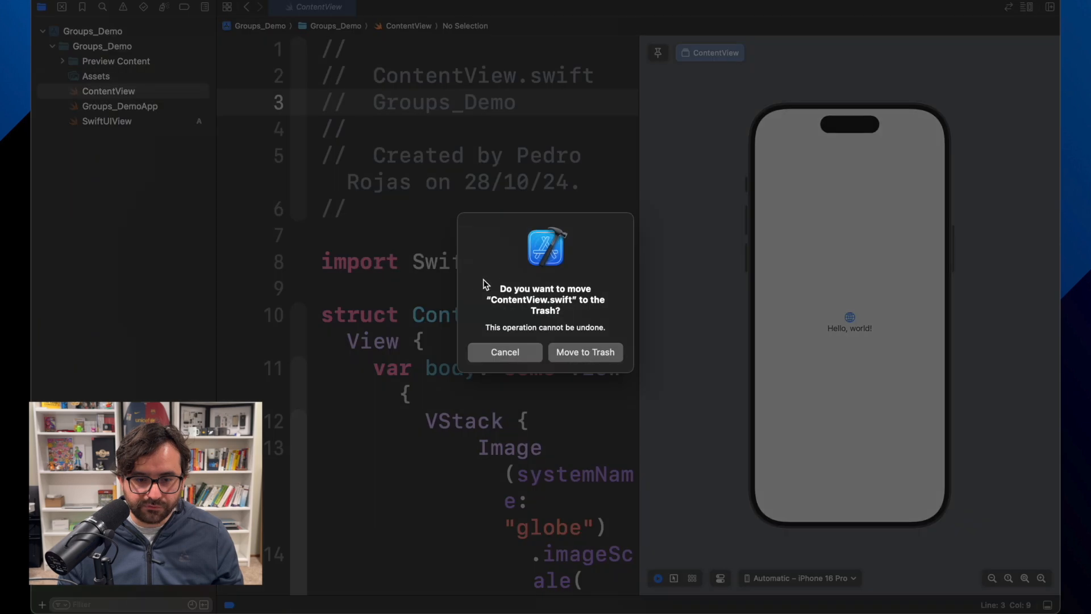
{"action": "left_click", "coordinate": [585, 352]}
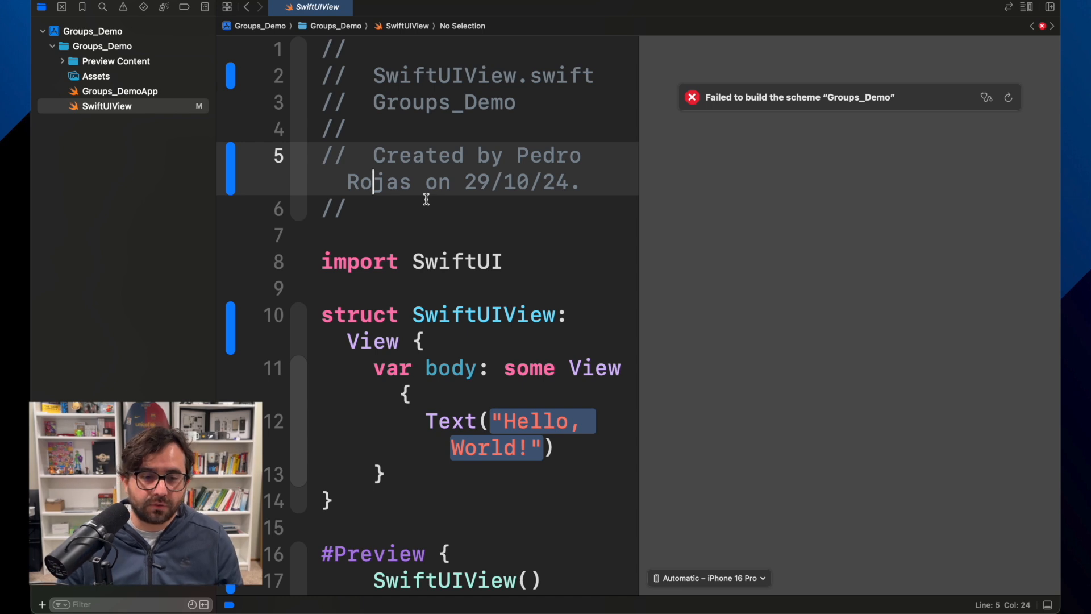
Step: Review the uncommitted SwiftUIView diff in Source Control, then show the Groups_Demo project settings
{"action": "left_click", "coordinate": [62, 6]}
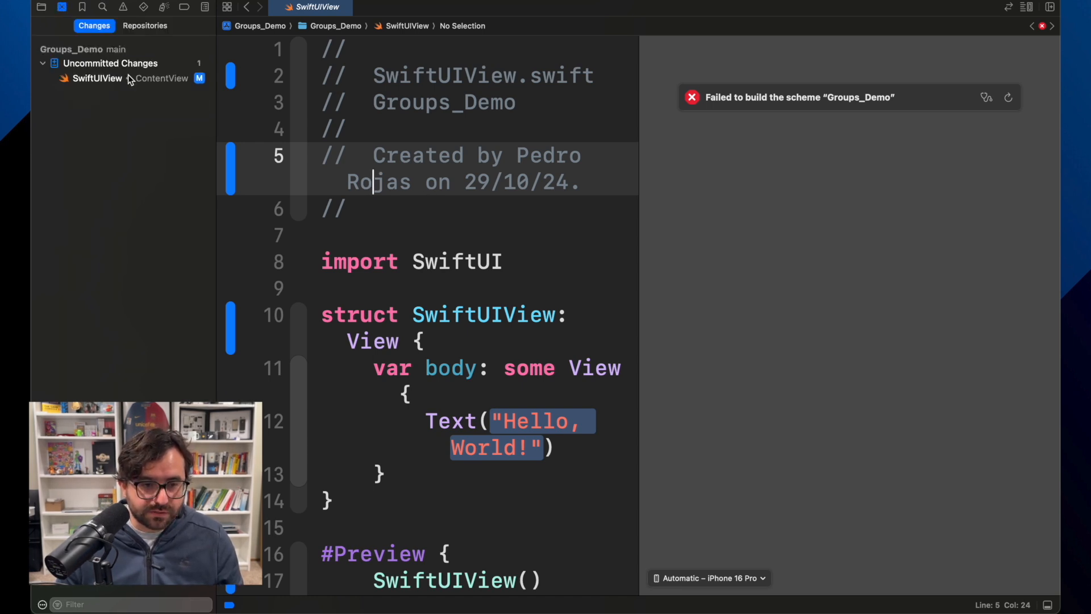
{"action": "left_click", "coordinate": [97, 79]}
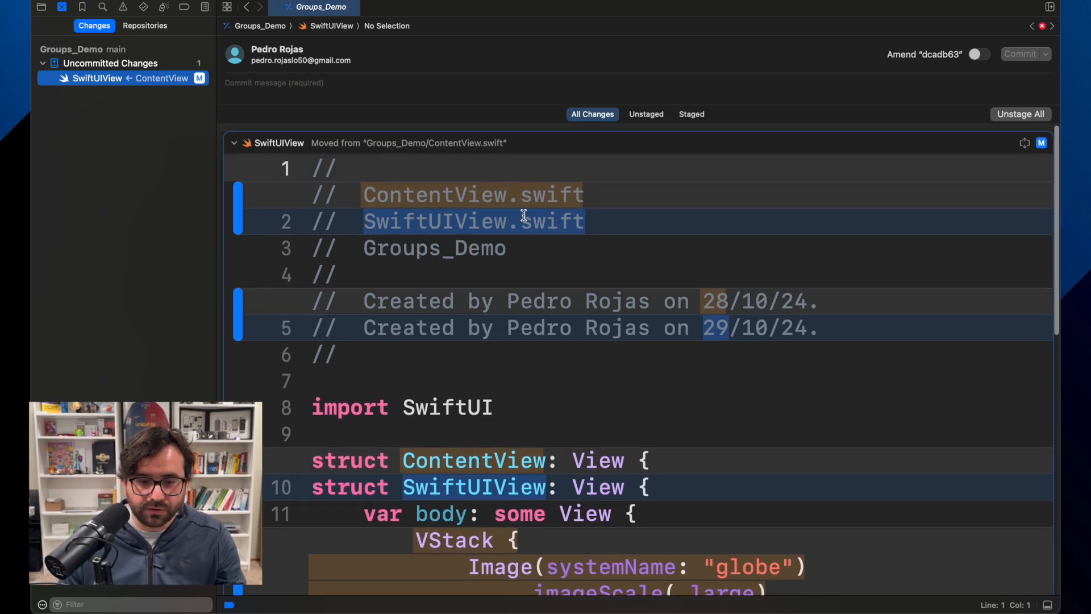
{"action": "mouse_move", "coordinate": [173, 82]}
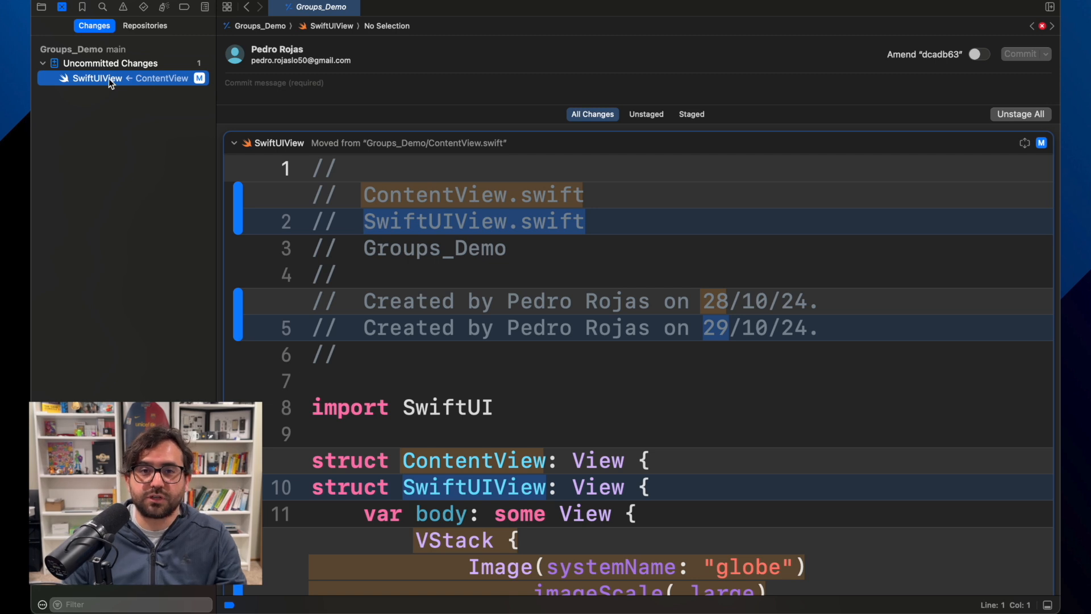
{"action": "mouse_move", "coordinate": [77, 73]}
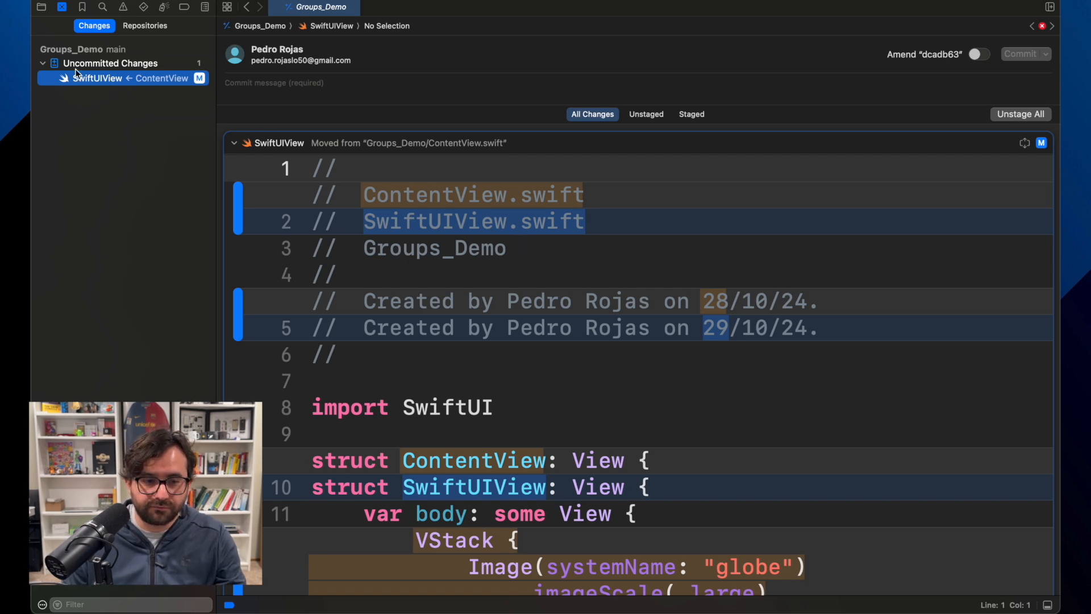
{"action": "left_click", "coordinate": [41, 8]}
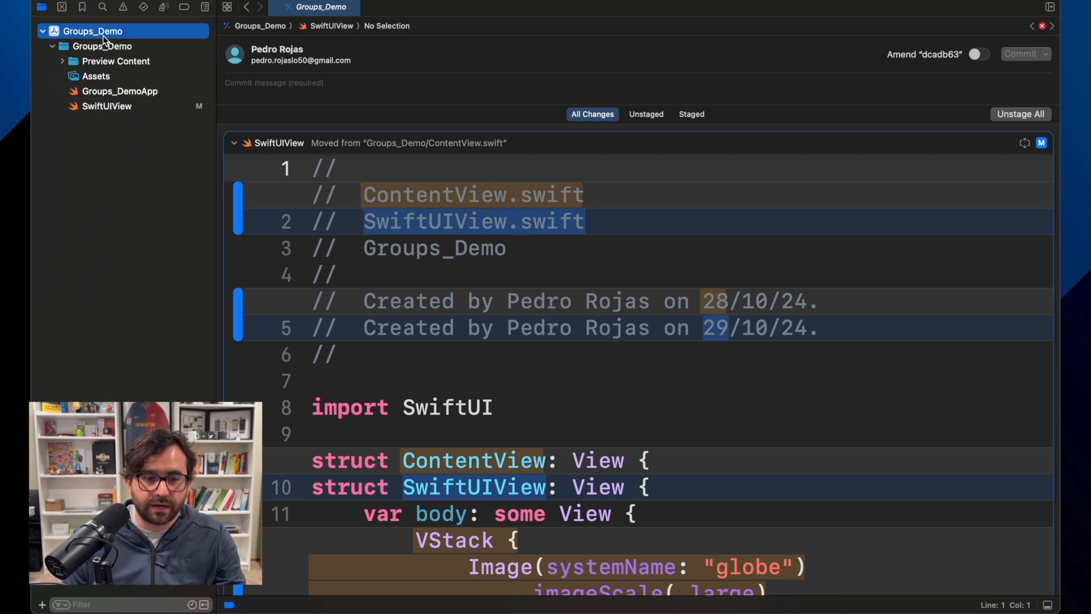
{"action": "left_click", "coordinate": [92, 30]}
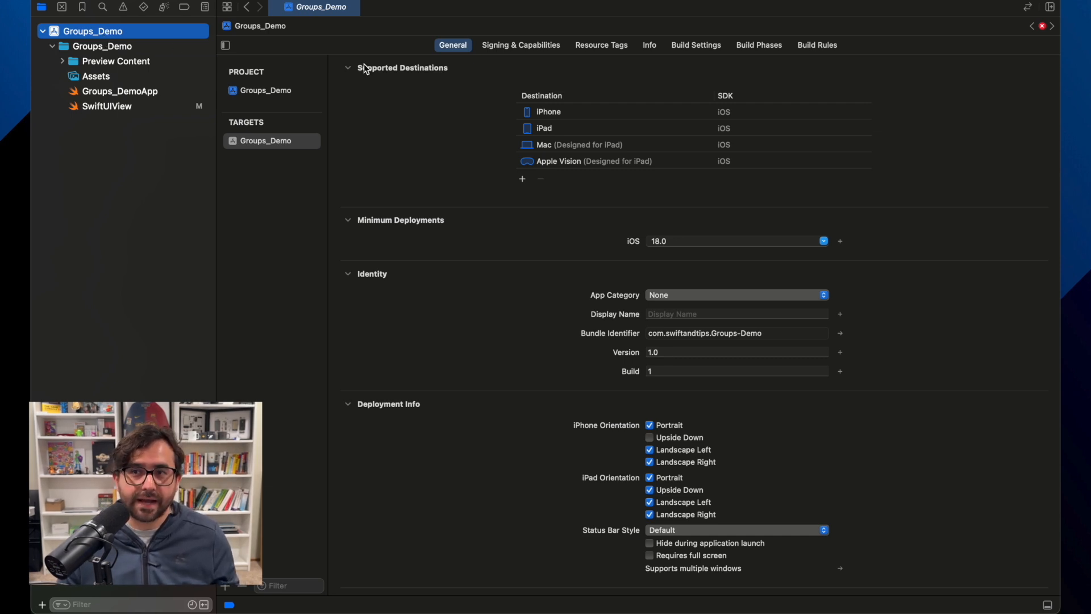
{"action": "mouse_move", "coordinate": [327, 58]}
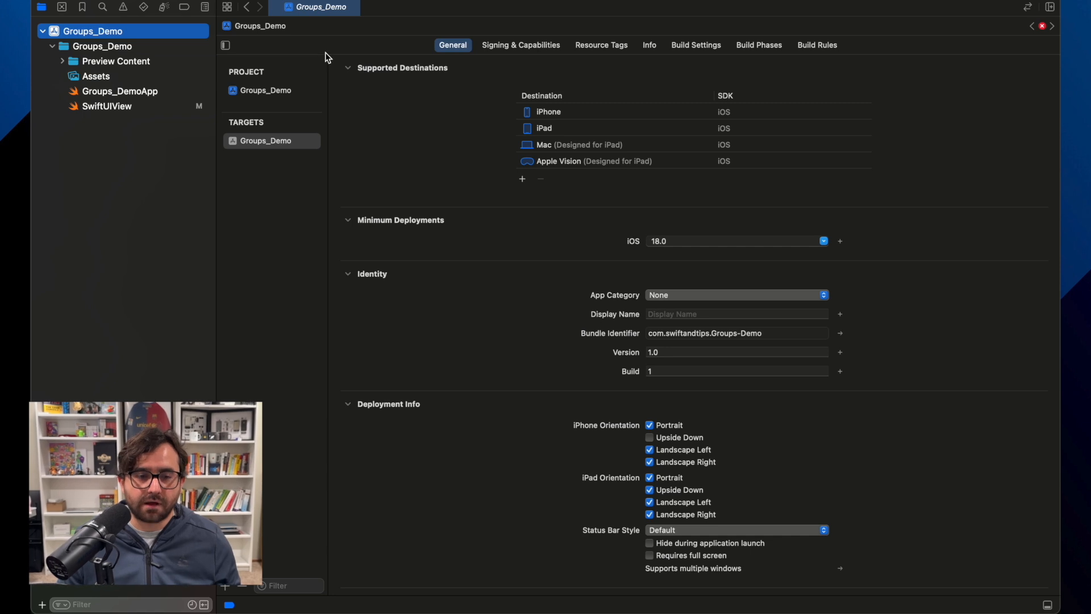
{"action": "mouse_move", "coordinate": [154, 160]}
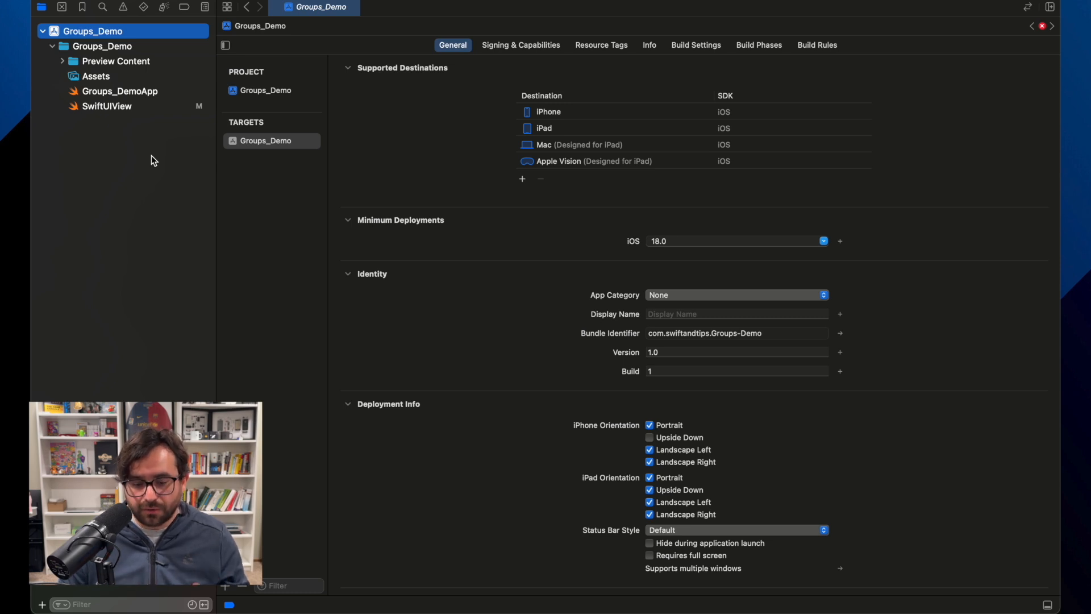
{"action": "mouse_move", "coordinate": [264, 247]}
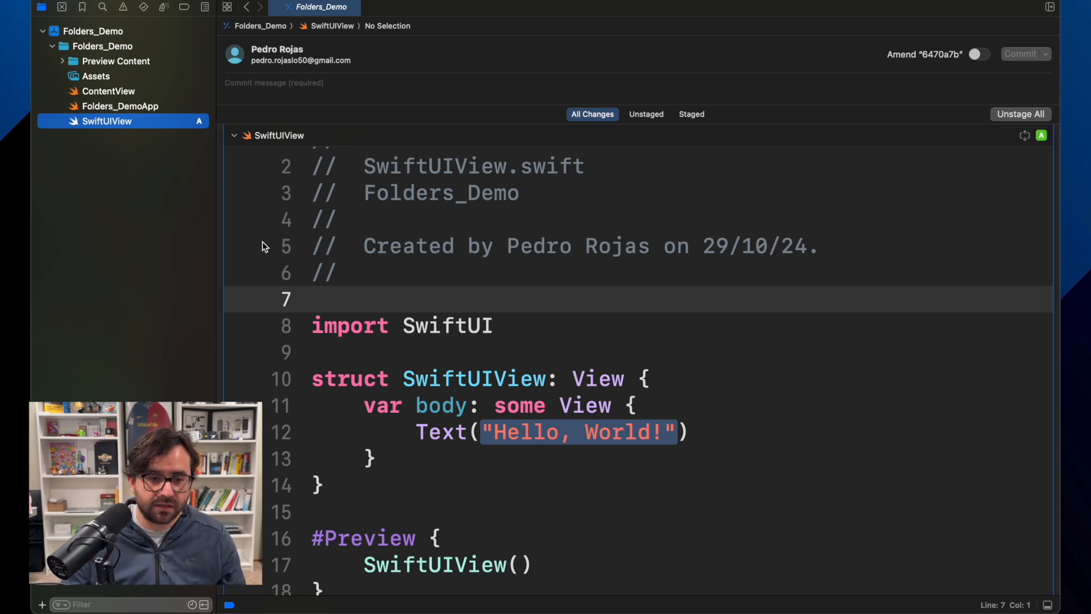
{"action": "mouse_move", "coordinate": [182, 194]}
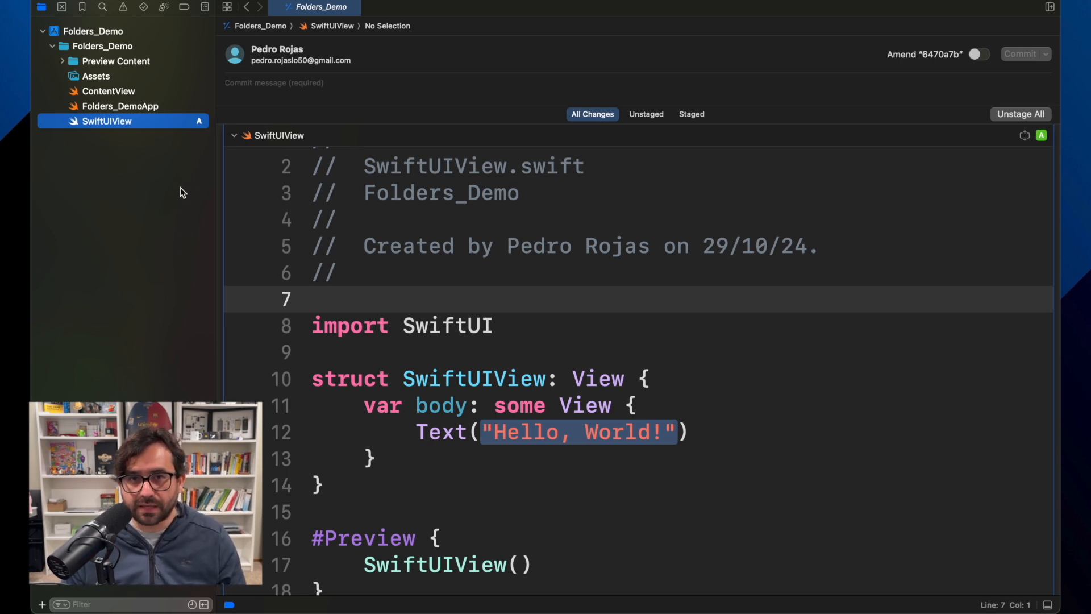
Step: Bring up the context actions for the Folders_Demo folder in the Project navigator
{"action": "right_click", "coordinate": [93, 45]}
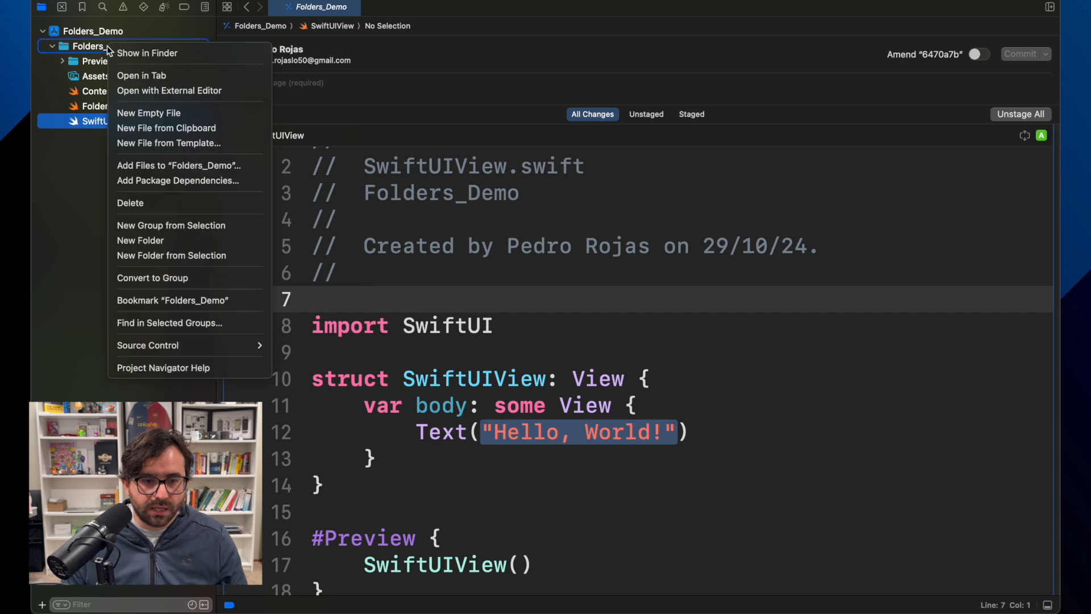
{"action": "mouse_move", "coordinate": [147, 54]}
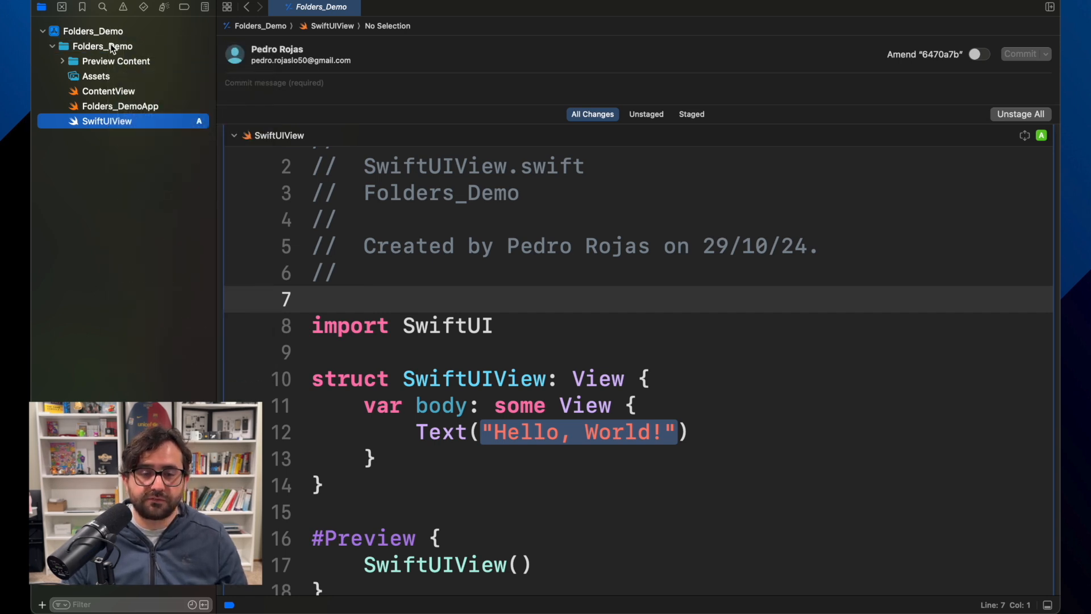
{"action": "right_click", "coordinate": [100, 45]}
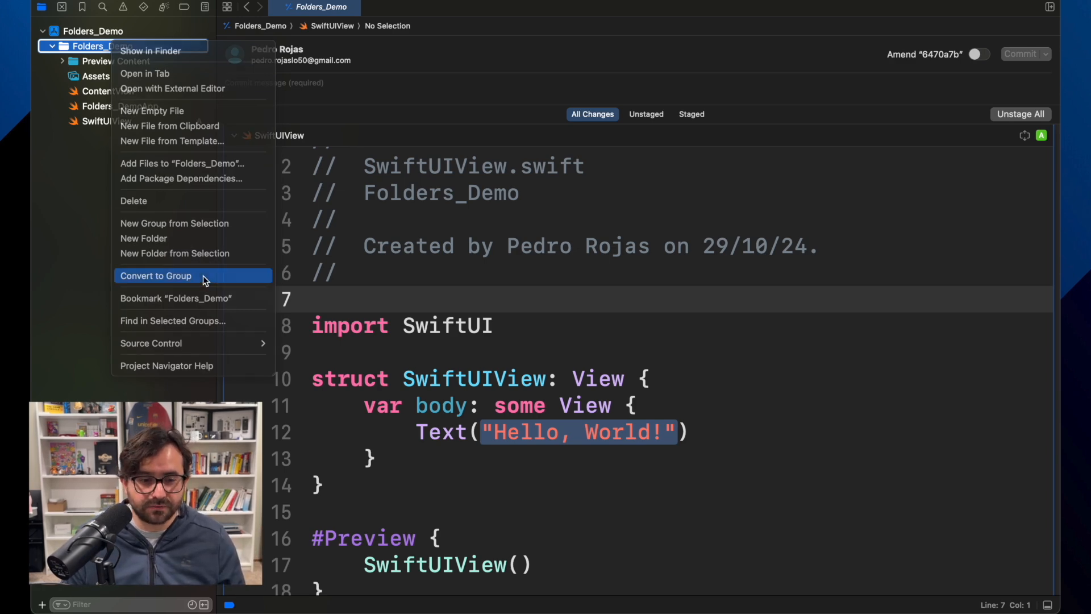
Step: Convert the Folders_Demo folder to a group and confirm project.pbxproj shows as modified
{"action": "left_click", "coordinate": [155, 275]}
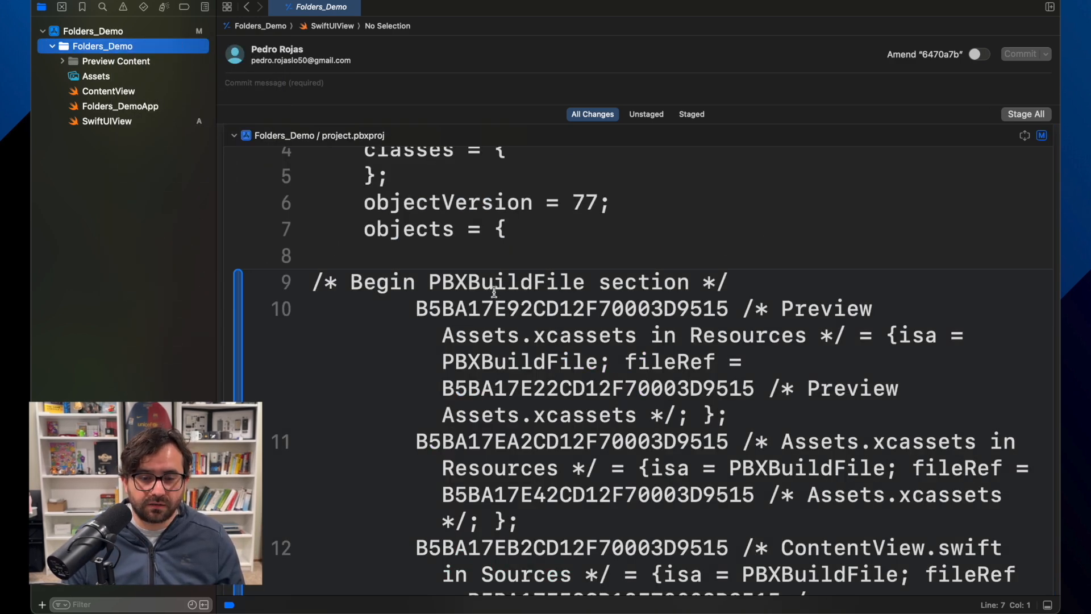
{"action": "left_click", "coordinate": [95, 31]}
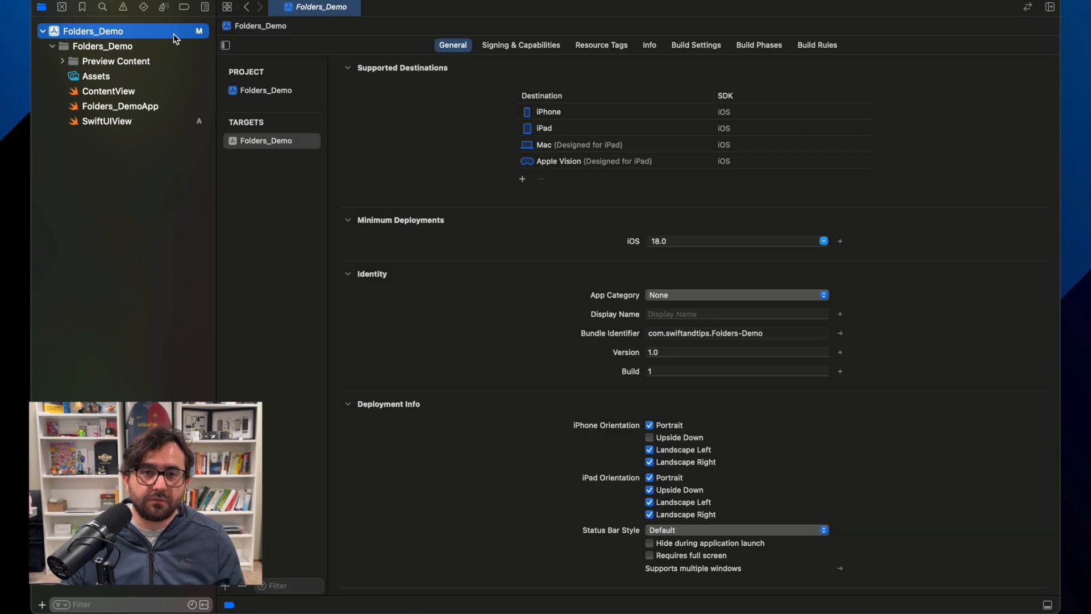
{"action": "mouse_move", "coordinate": [69, 12]}
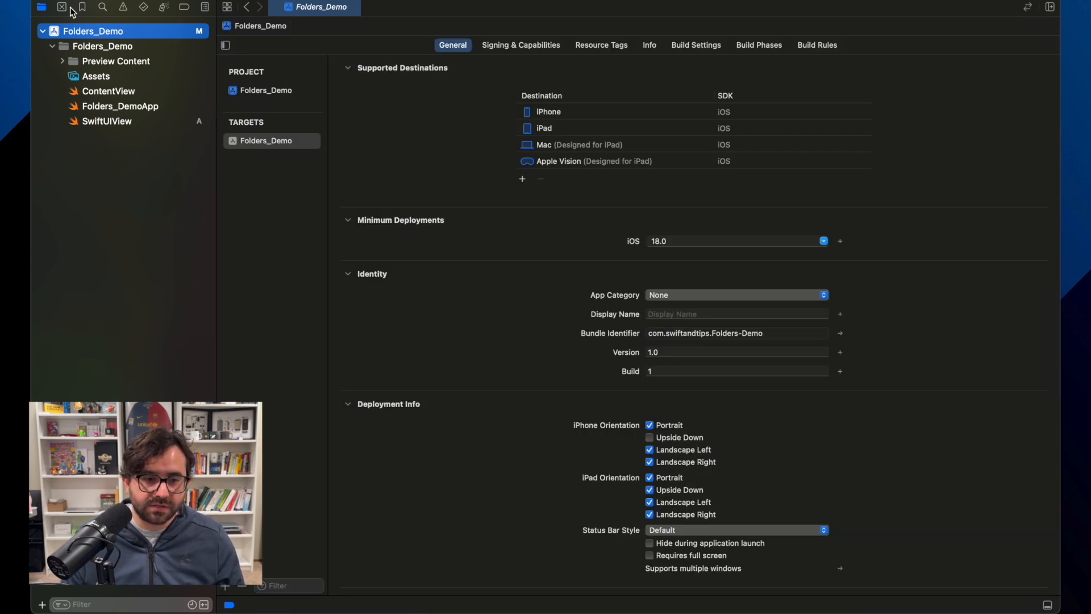
{"action": "left_click", "coordinate": [61, 8]}
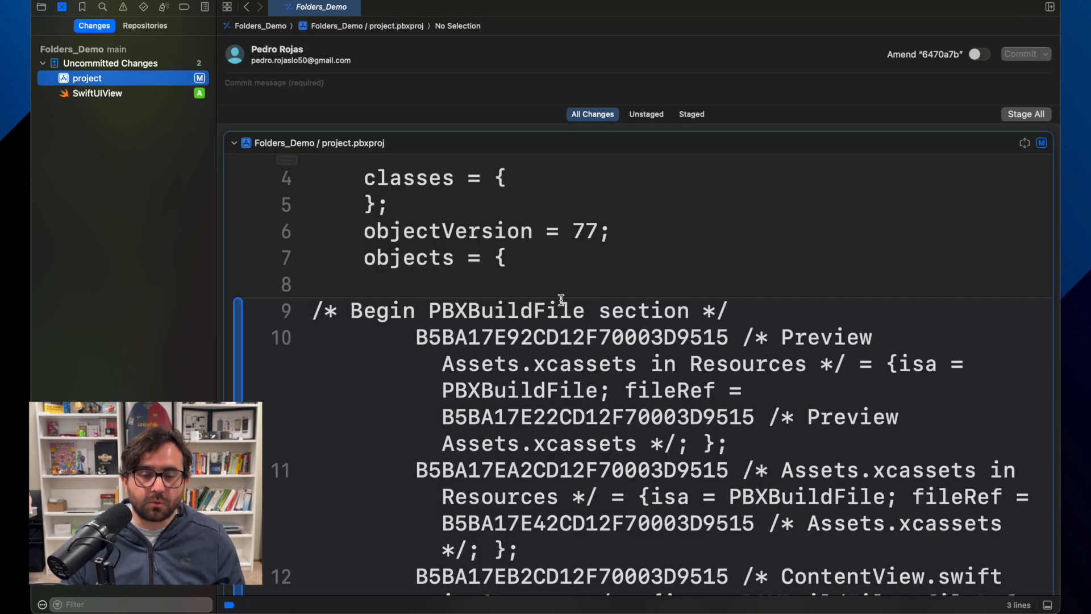
{"action": "mouse_move", "coordinate": [539, 289]}
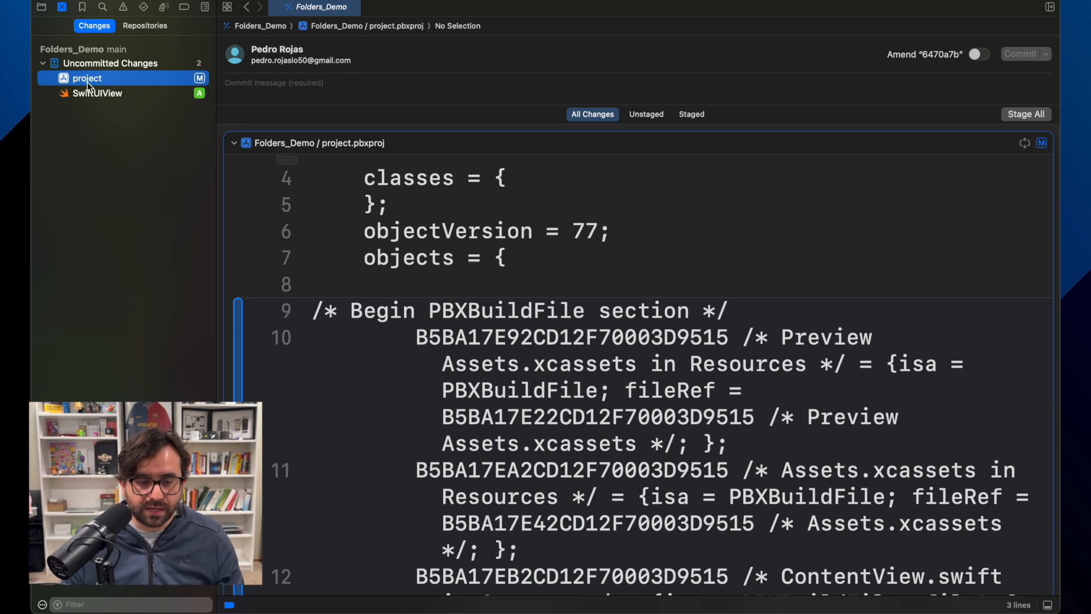
{"action": "left_click", "coordinate": [41, 8]}
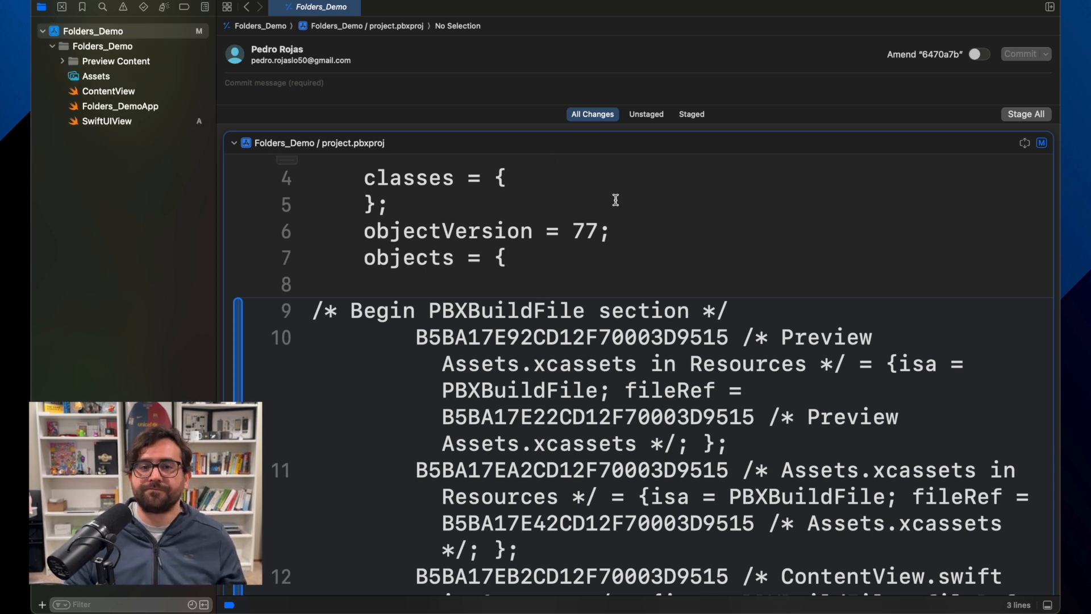